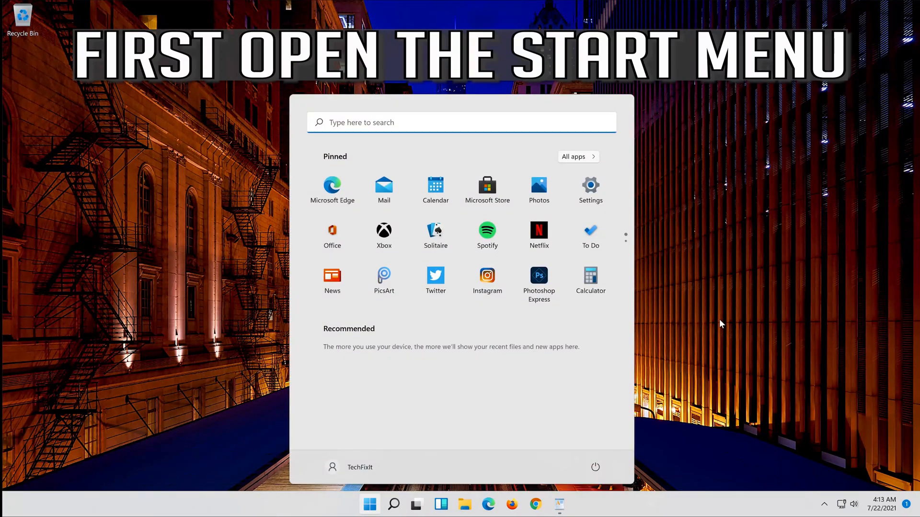
mouse_move(590, 185)
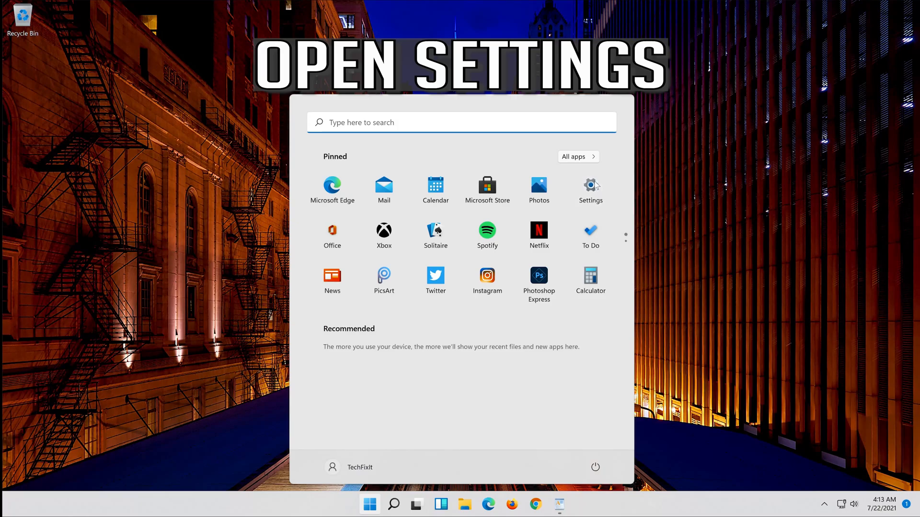
Launch Windows Settings from the pinned apps in the Start menu.
click(590, 186)
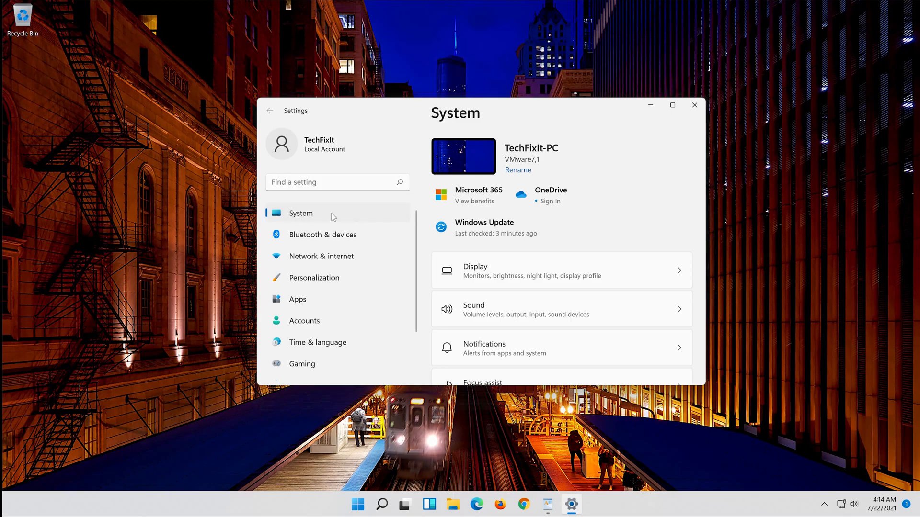
Go to the Troubleshoot page within the System settings.
scroll(down, 3)
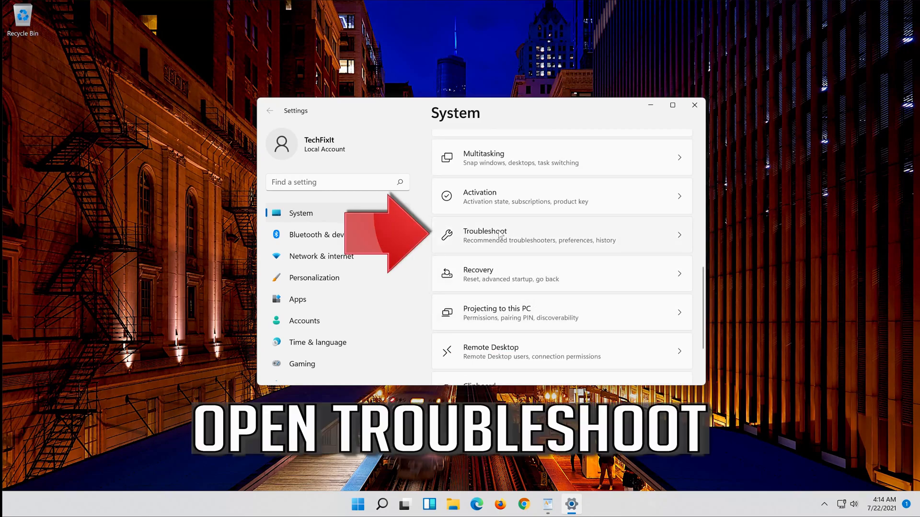
mouse_move(574, 244)
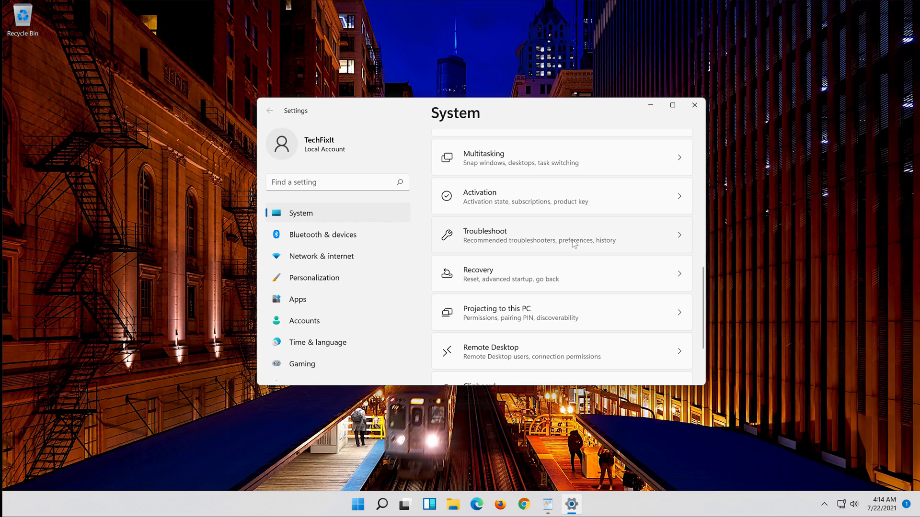
click(561, 235)
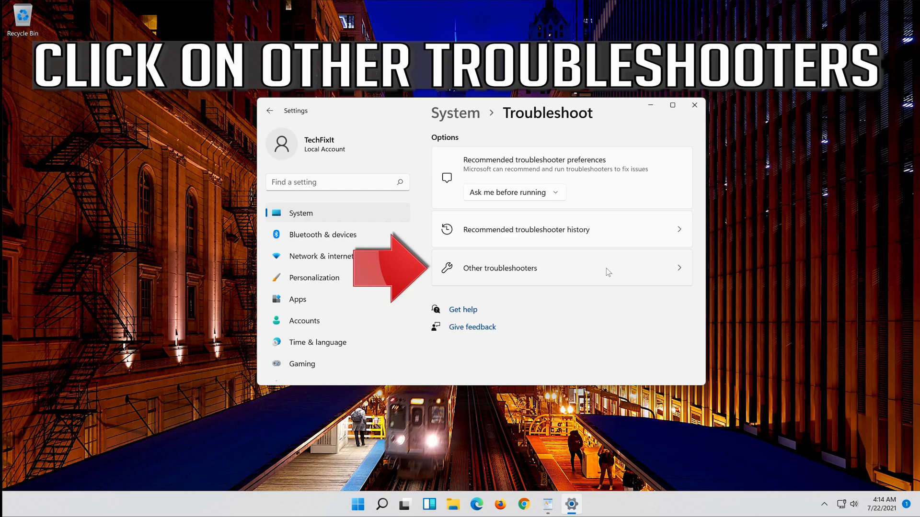
Run the Windows Update troubleshooter from Other troubleshooters and close its results.
click(499, 268)
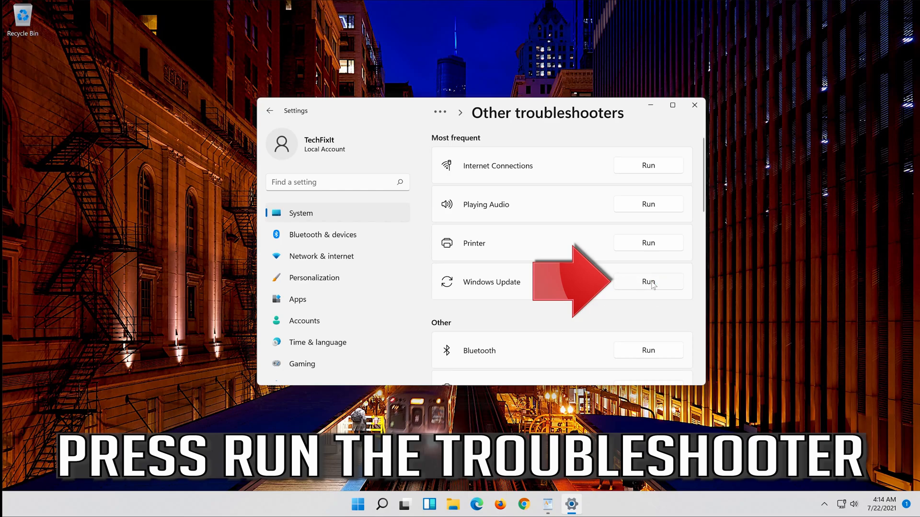
click(648, 282)
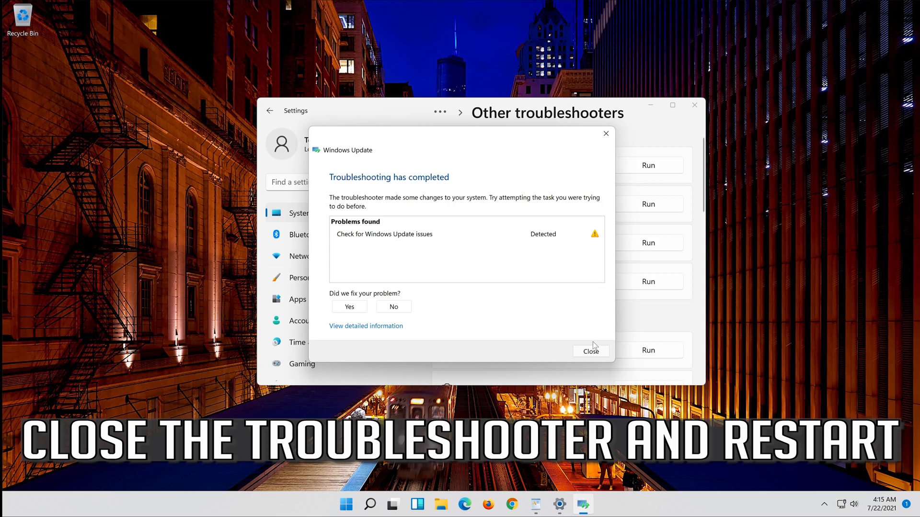
click(590, 352)
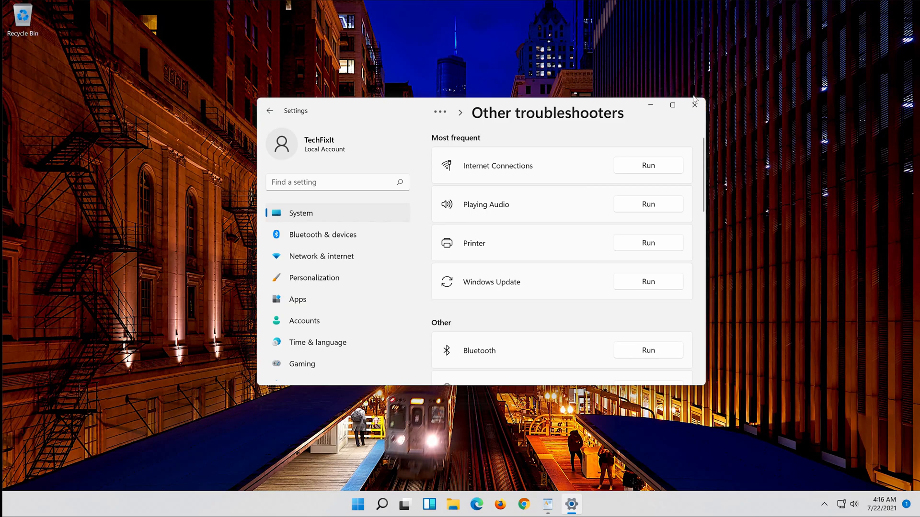
Close Settings and launch Command Prompt as administrator via a 'cmd' Start search, approving UAC.
click(693, 104)
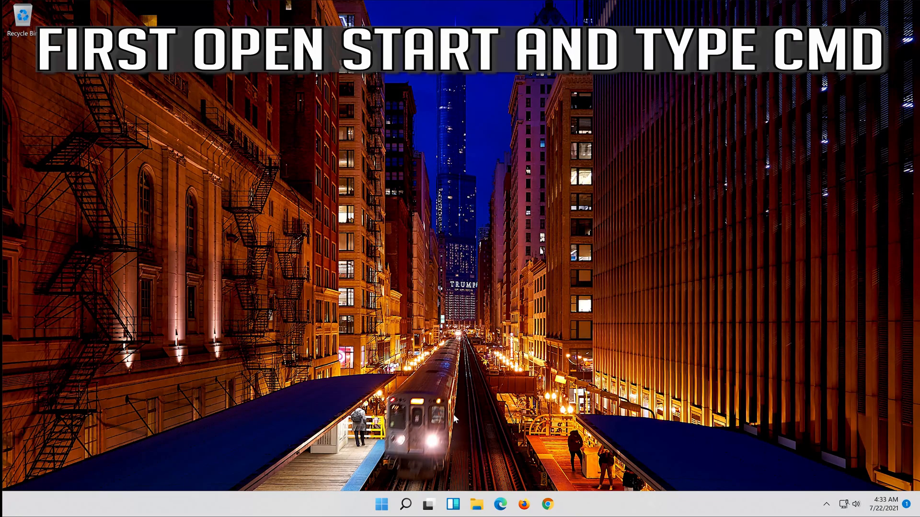
click(381, 504)
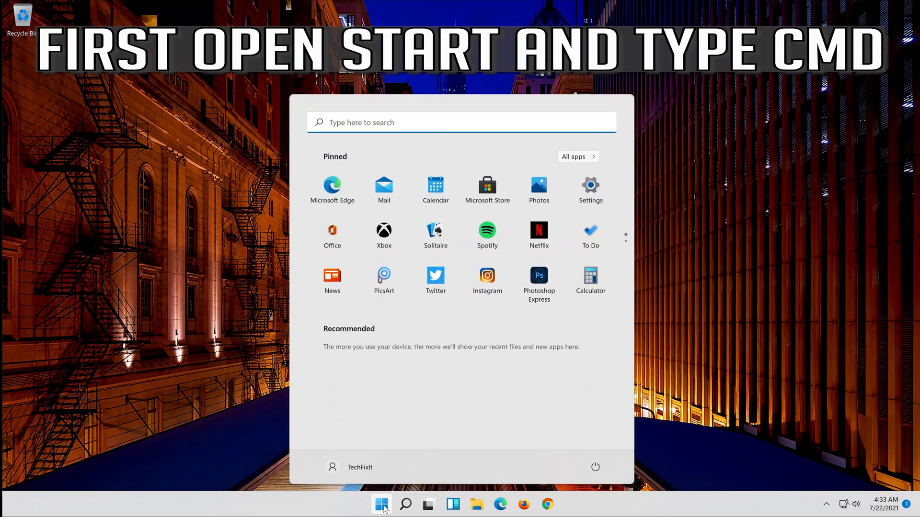
text(cmd)
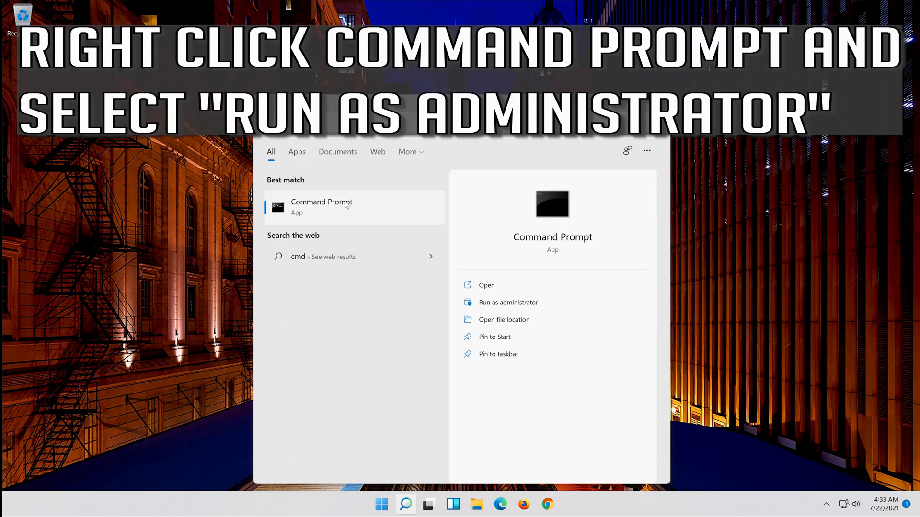
right_click(322, 207)
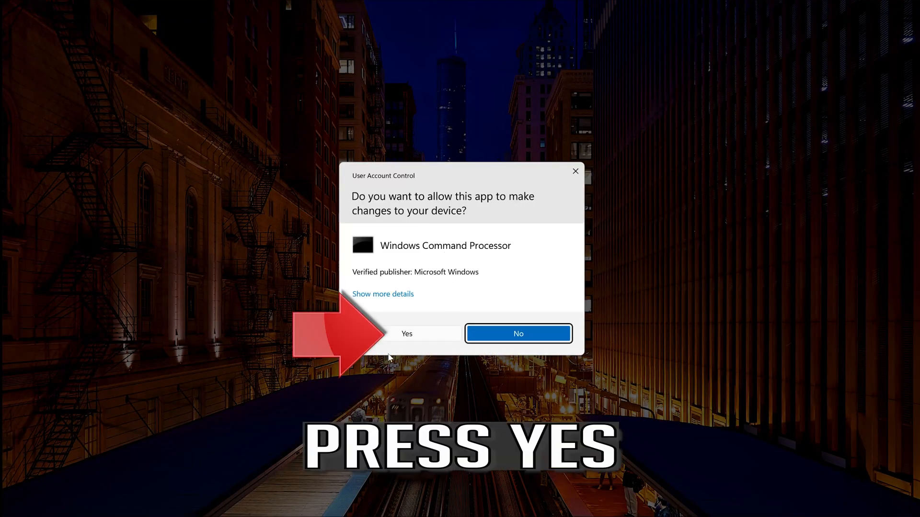
click(406, 333)
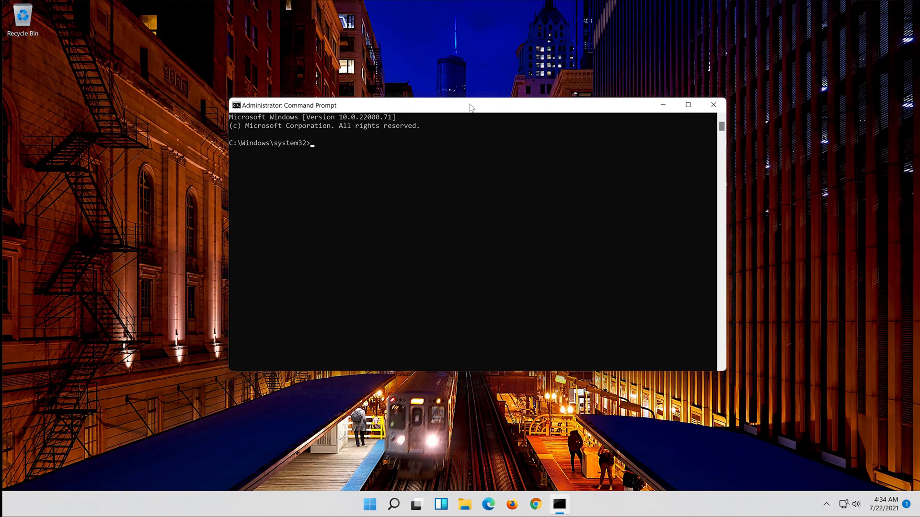
Stop the Windows Update service with 'net stop wuauserv'.
text(net stop)
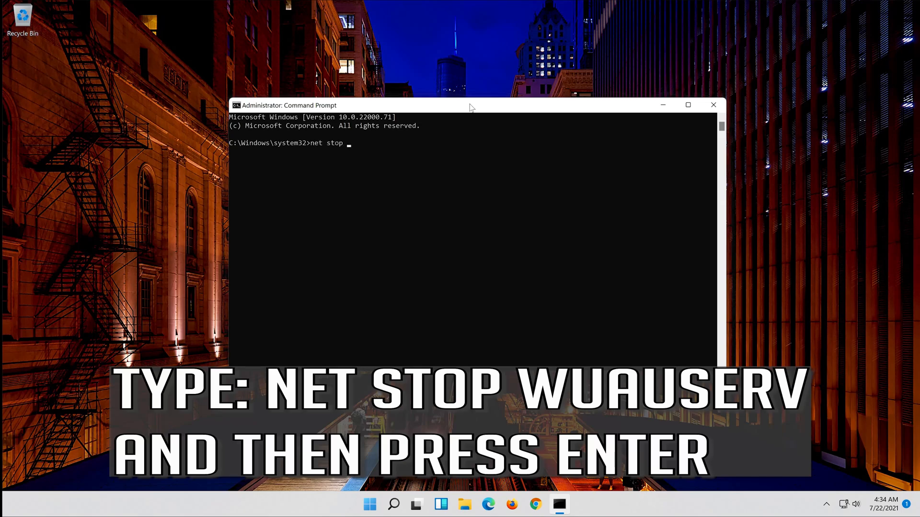
text(wuaus)
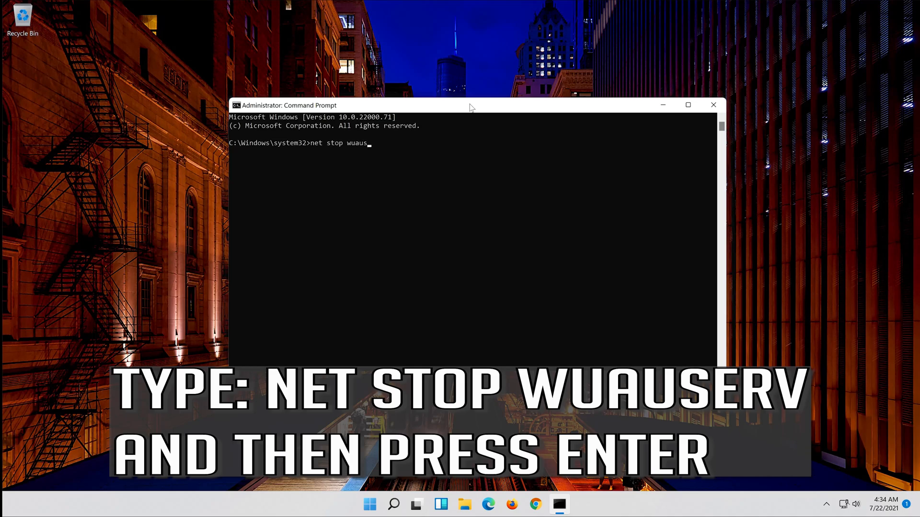
text(erv)
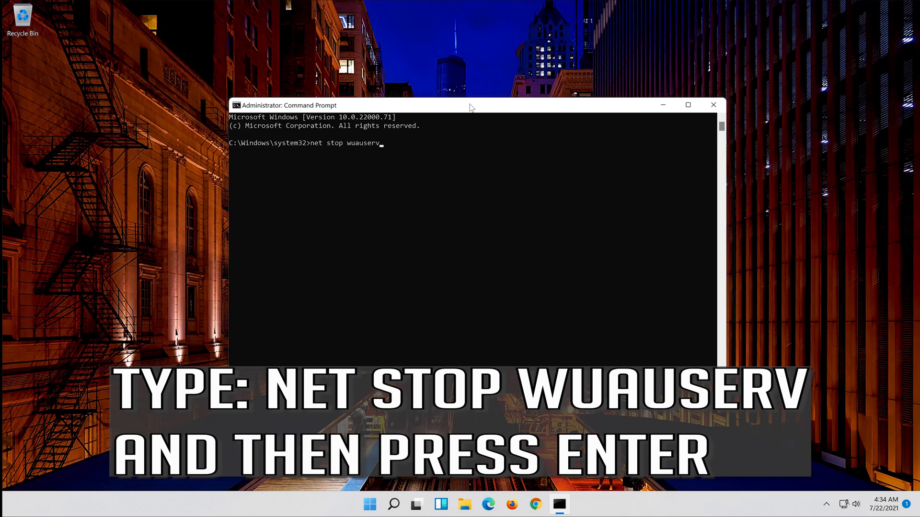
key(Enter)
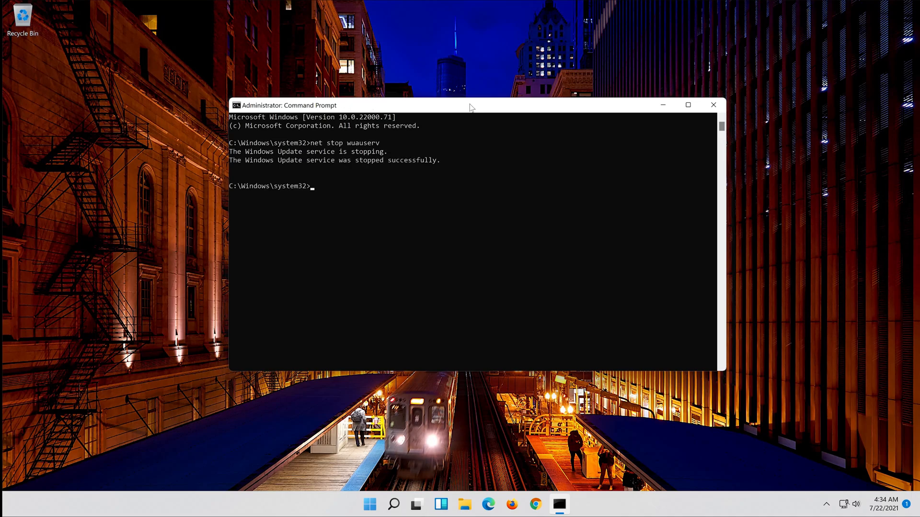
Stop Cryptographic Services with 'net stop cryptSvc'.
text(net)
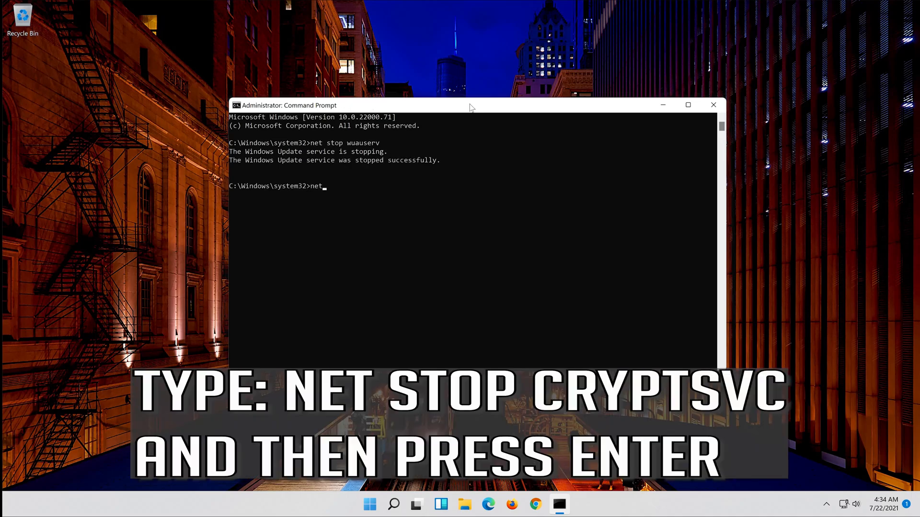
text(stop)
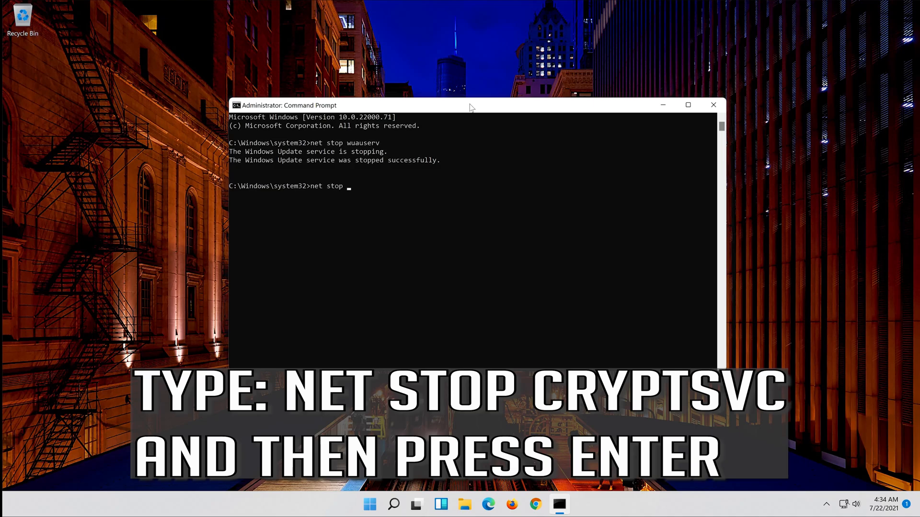
text(cry)
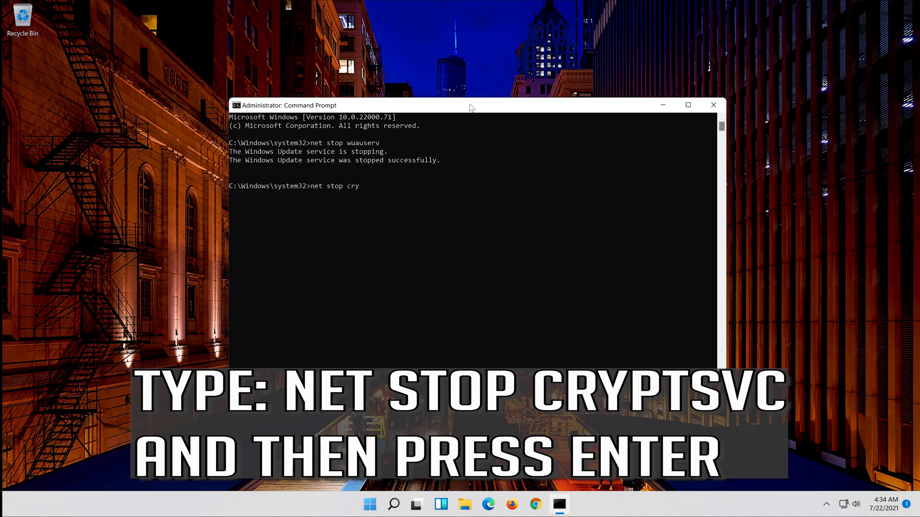
text(pt)
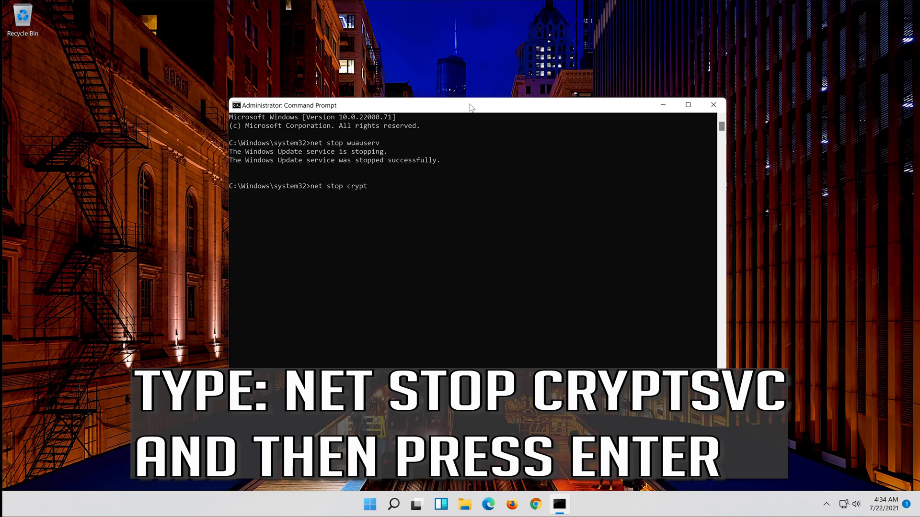
text(Svc)
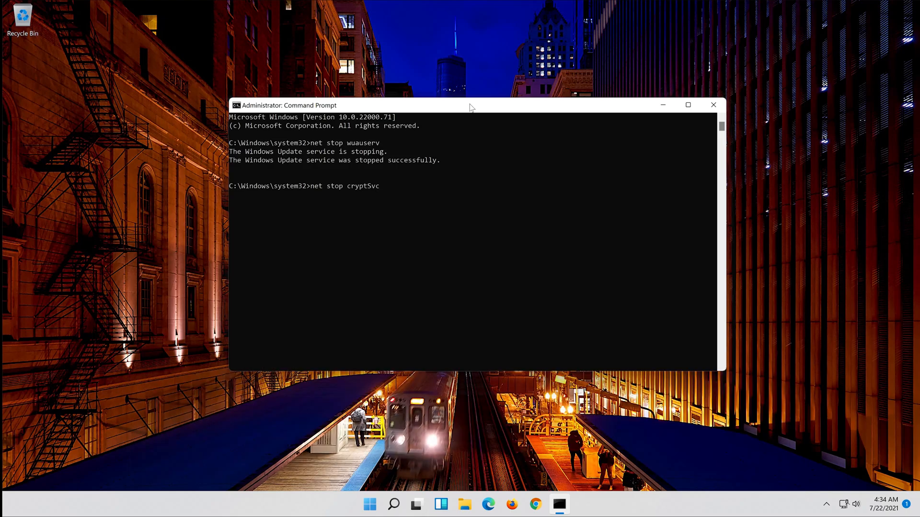
key(Enter)
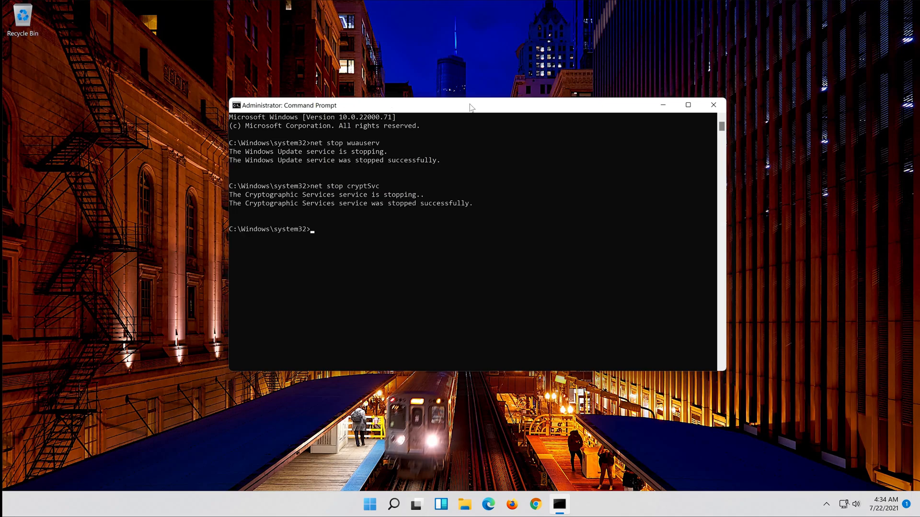
Stop the Background Intelligent Transfer Service with 'net stop bits'.
text(net stop)
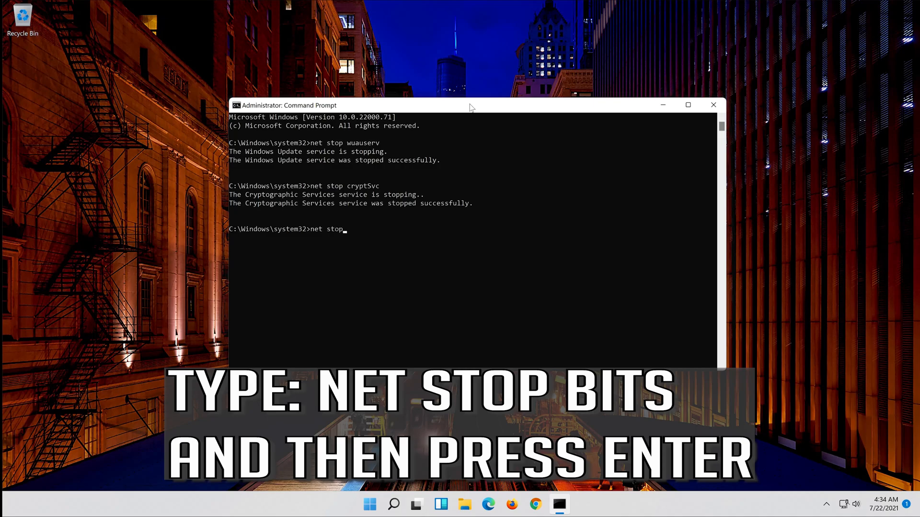
text(bits)
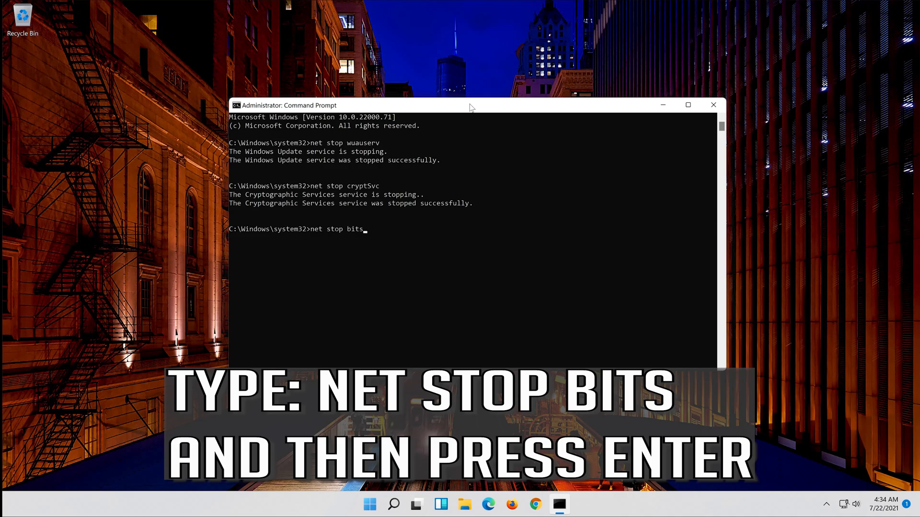
key(enter)
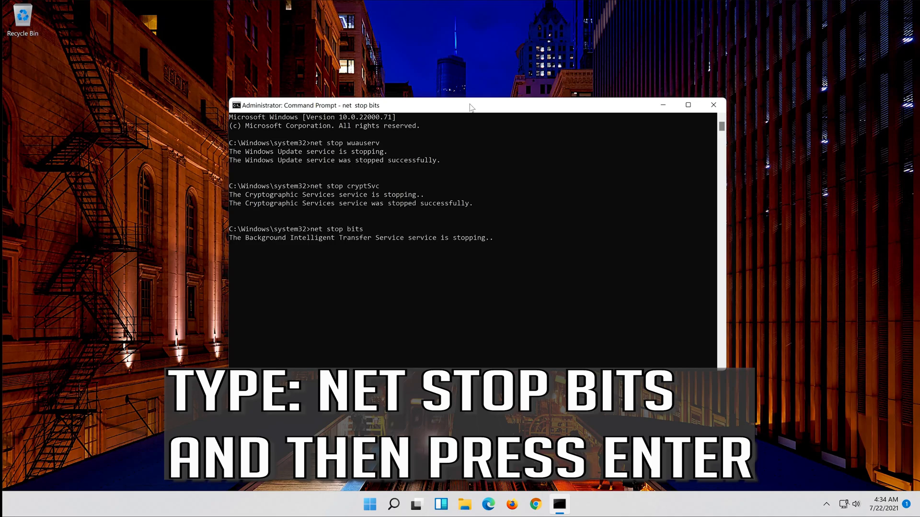
key(Enter)
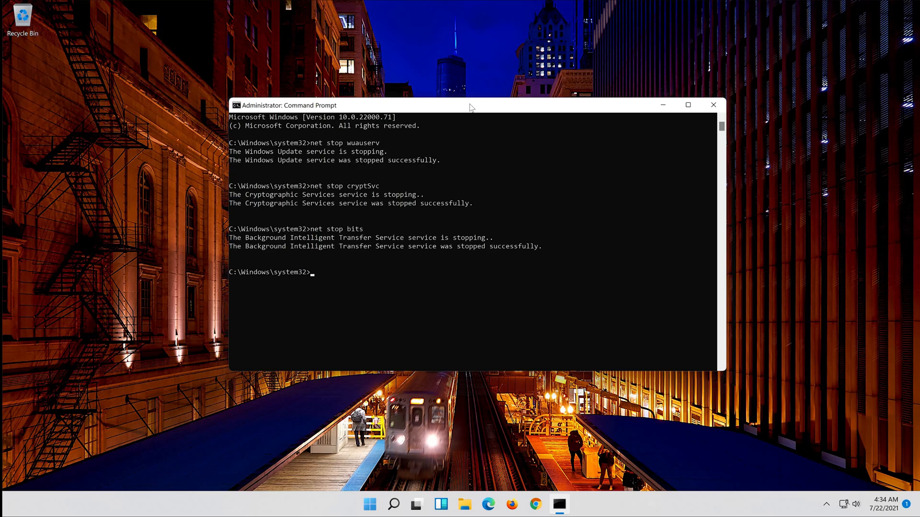
Enter 'net stop msiserver' to stop Windows Installer, which reports it was not running.
text(net s)
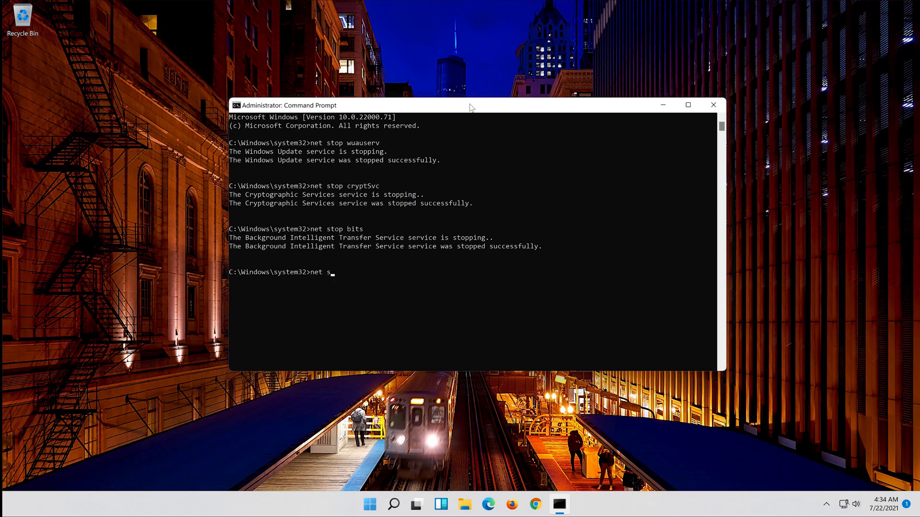
text(top)
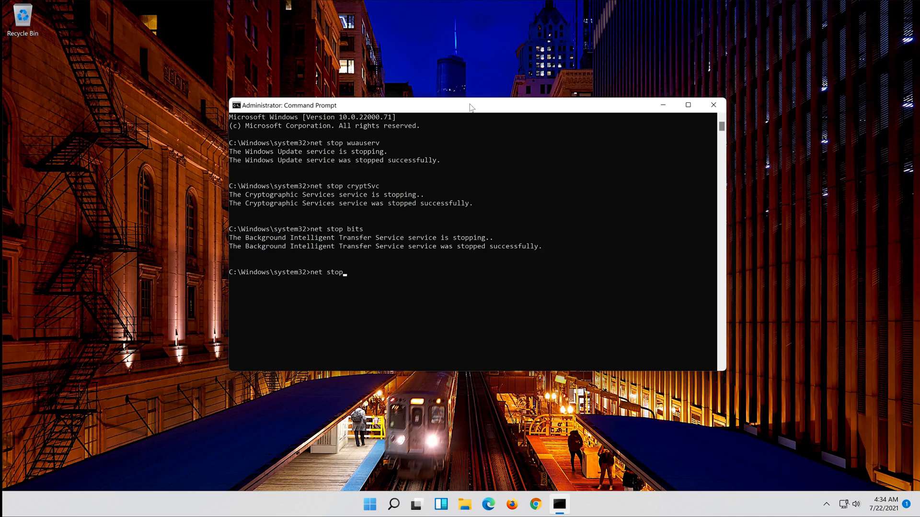
text(ms)
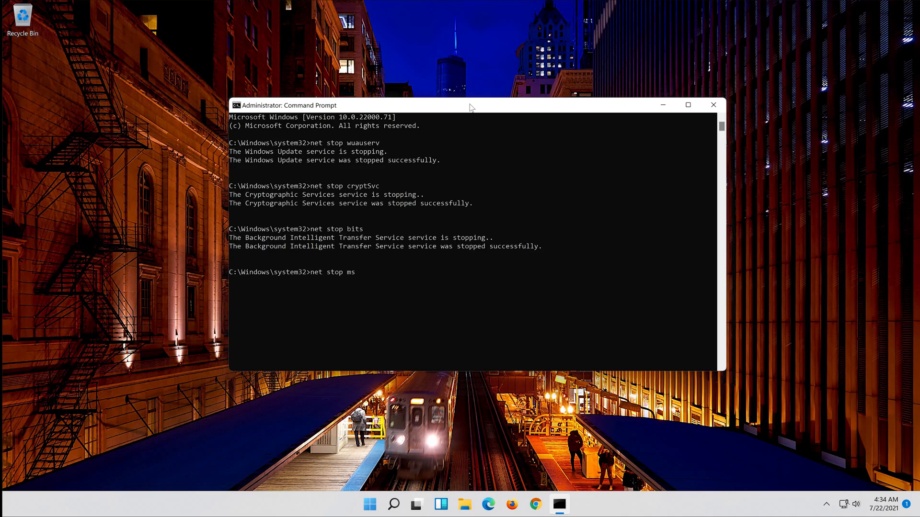
text(iserver)
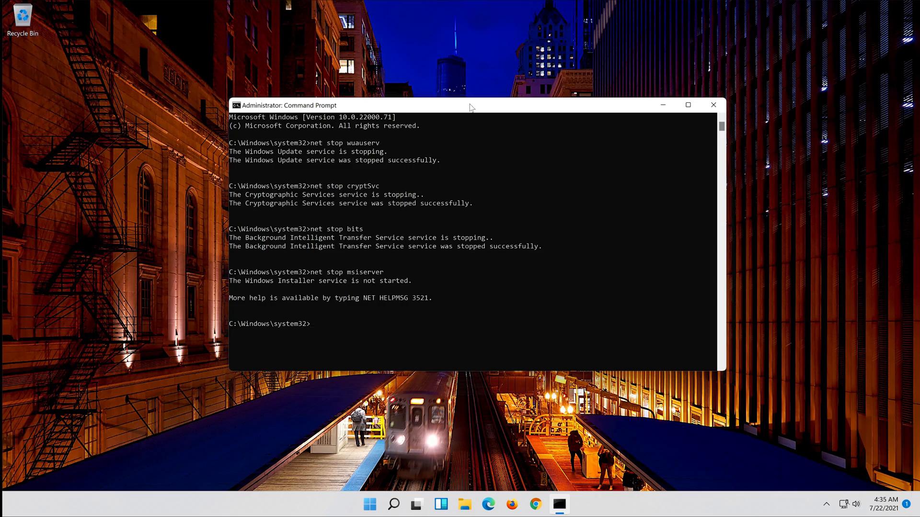
Enter 'Ren C:\Windows\SoftwareDistribution SoftwareDistribution.old' to rename the update cache folder.
text(Ren)
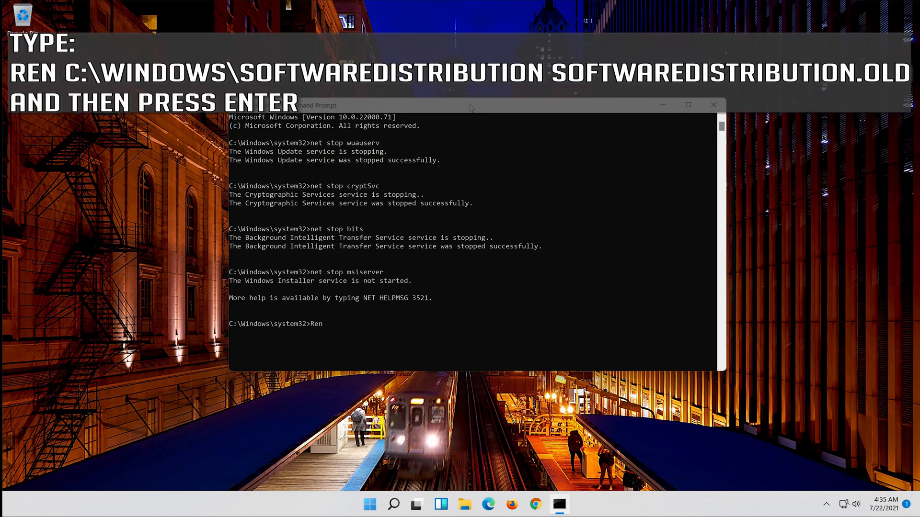
text(C:)
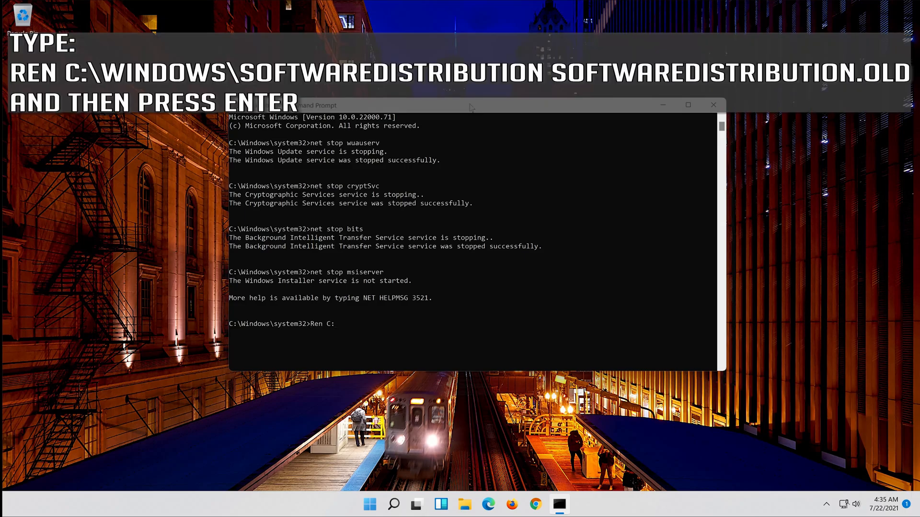
text(\W)
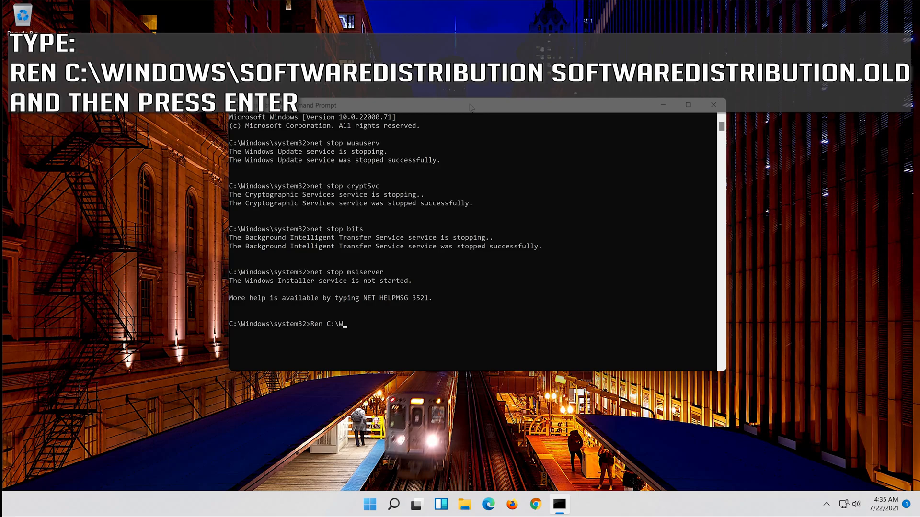
text(indows)
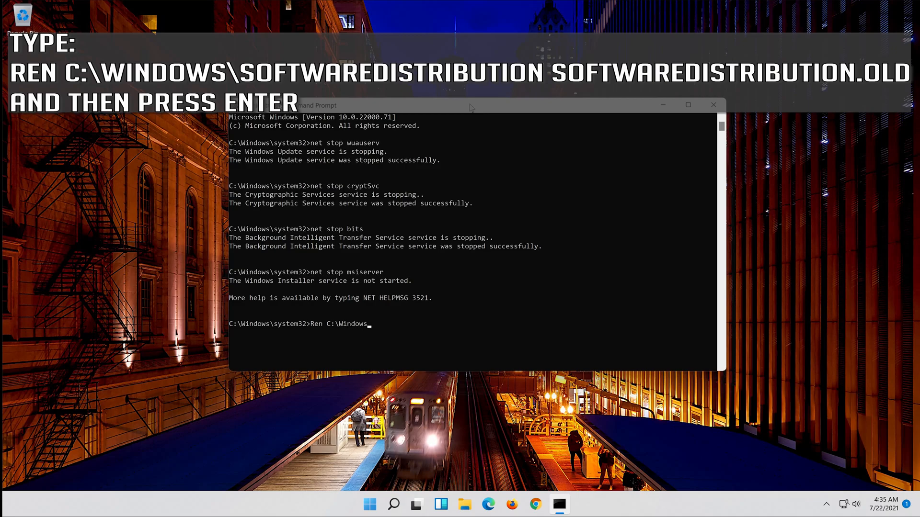
text(\Software)
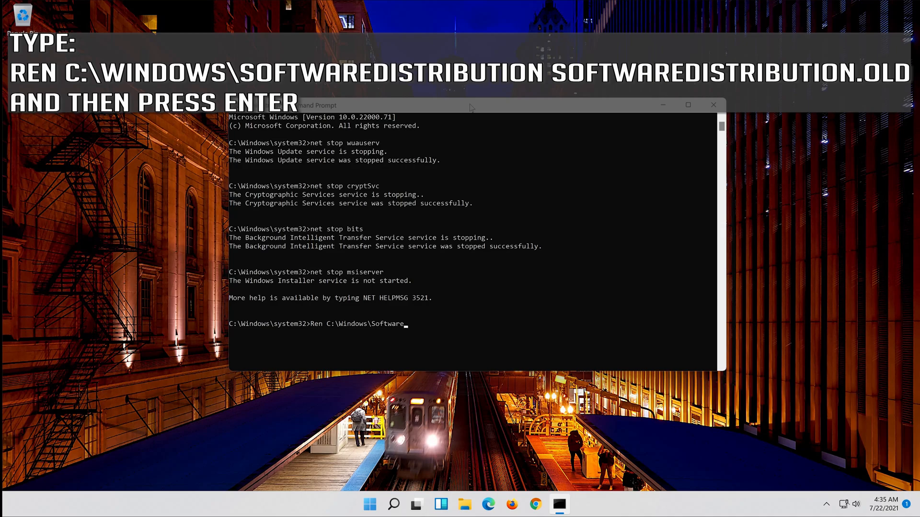
text(Di)
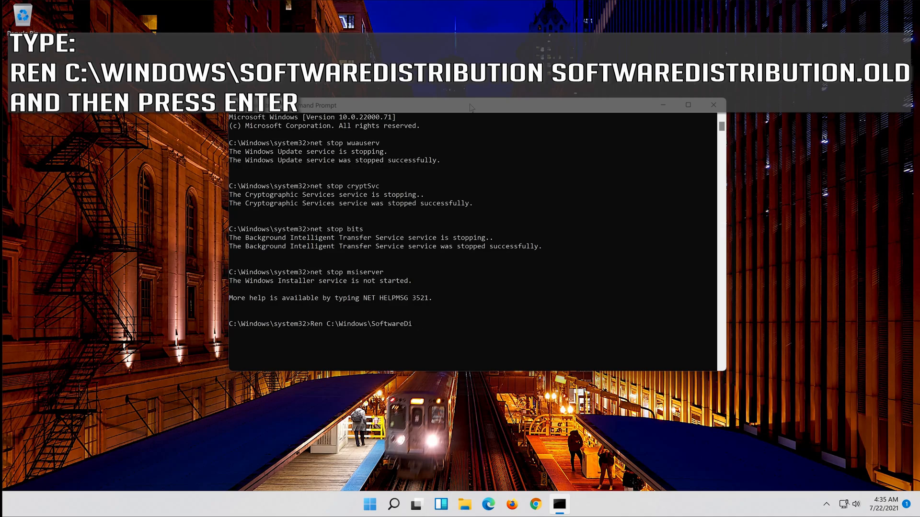
text(stribut)
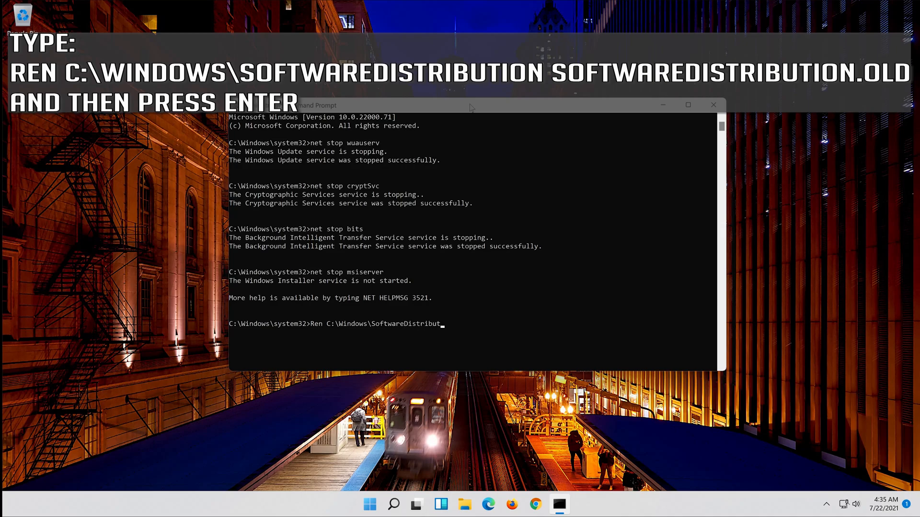
text(ion)
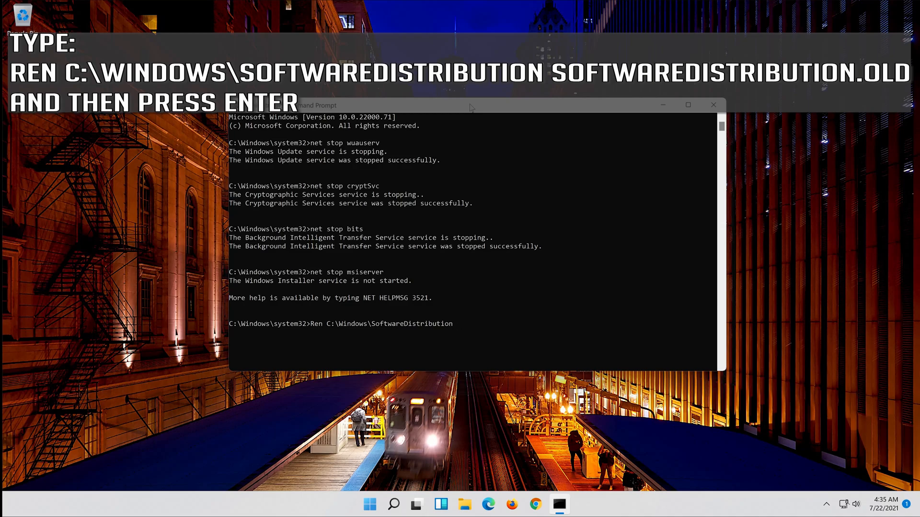
text(SoftwareD)
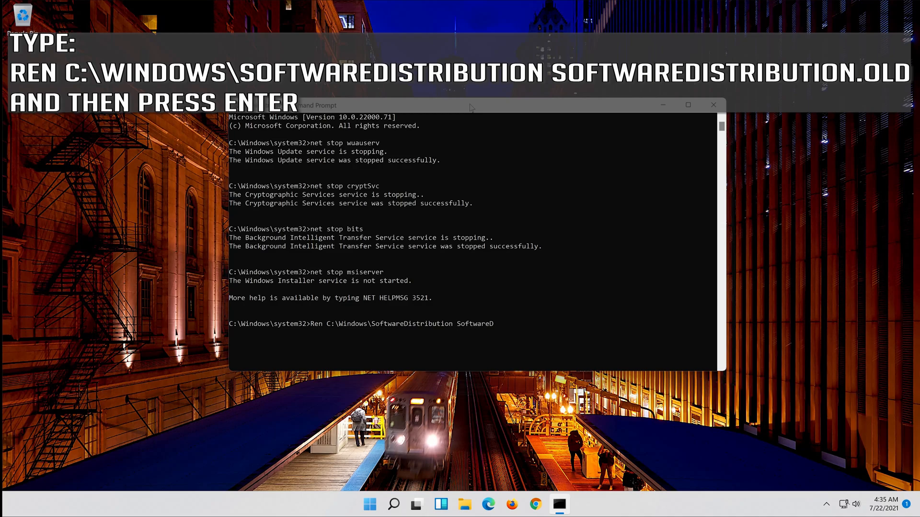
text(istrib)
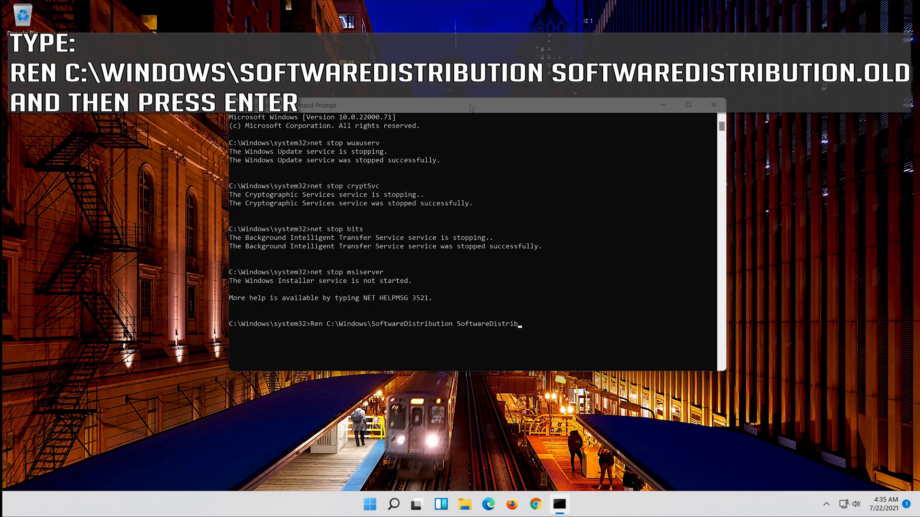
text(ution.old)
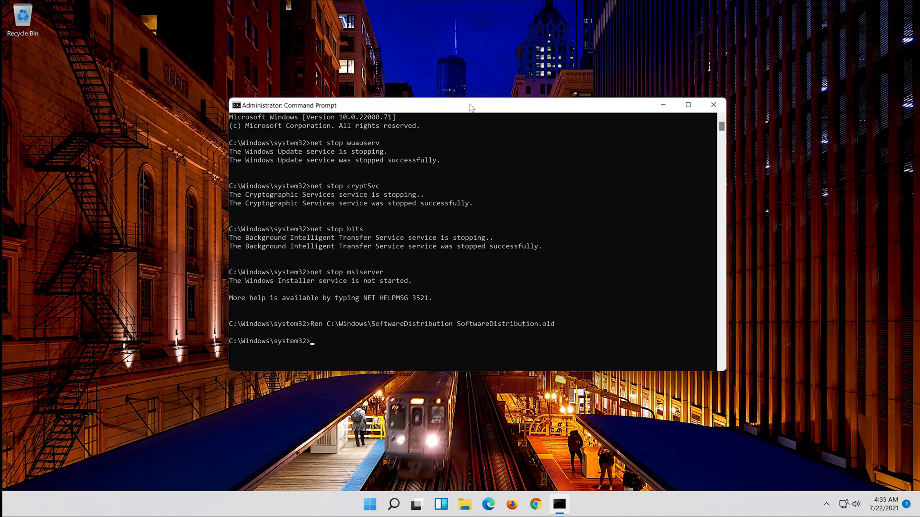
Rename C:\Windows\System32\Catroot2 to Catroot2.old with the Ren command.
text(Ren)
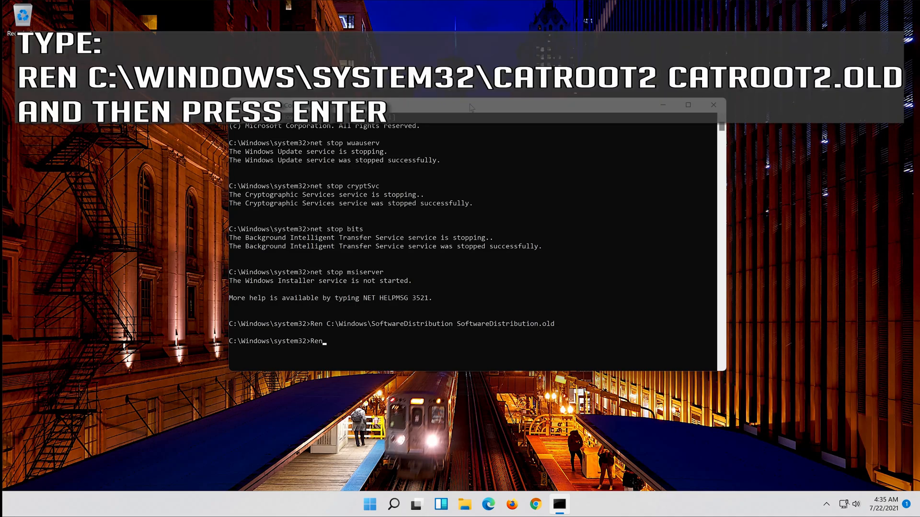
text(C:\)
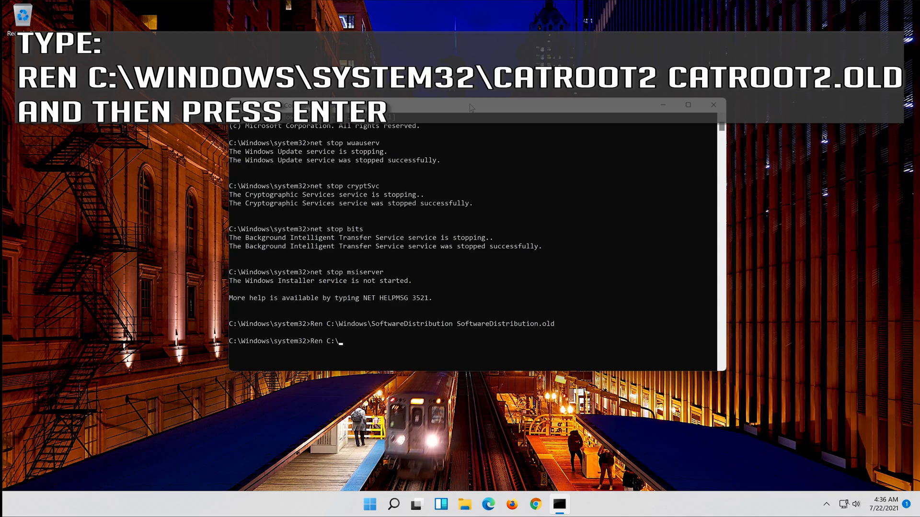
text(W)
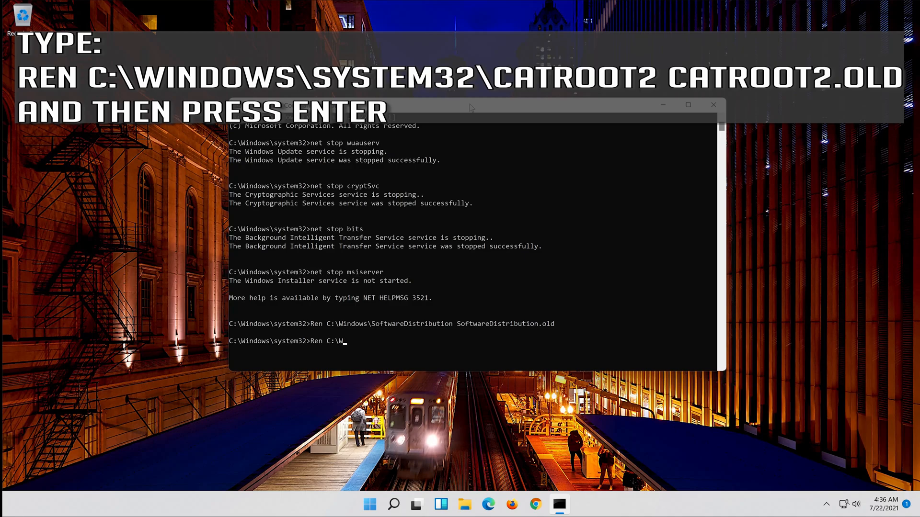
text(indows)
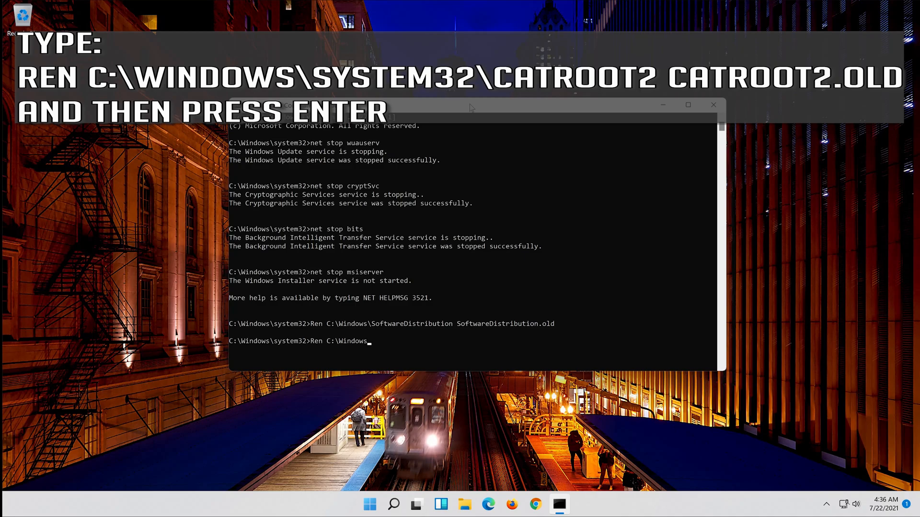
text(System32)
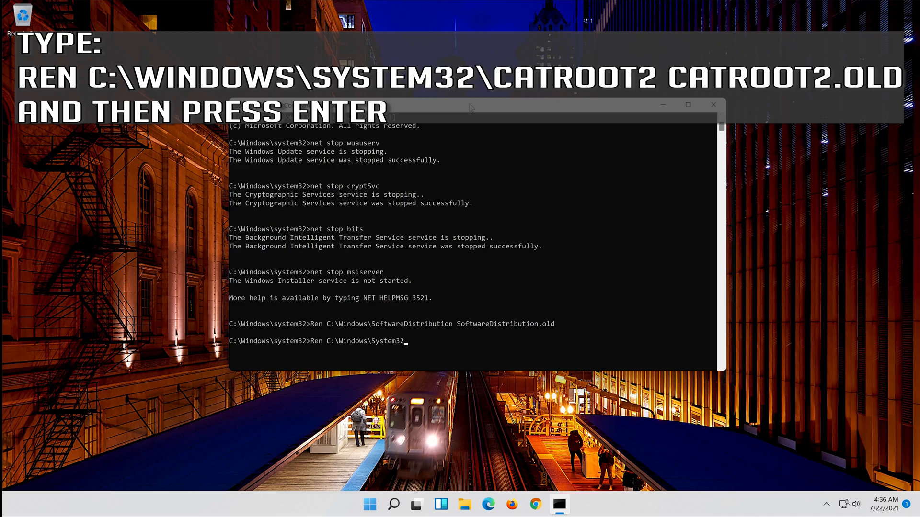
text(\)
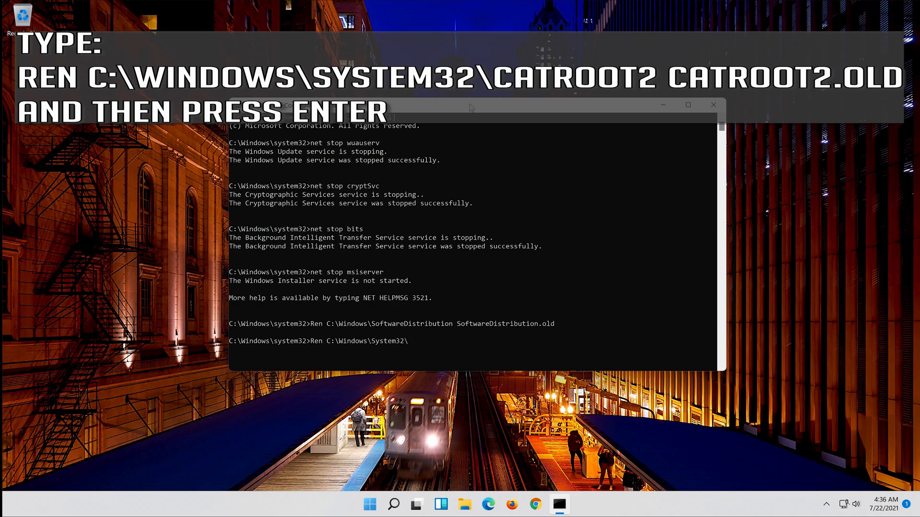
text(Cat)
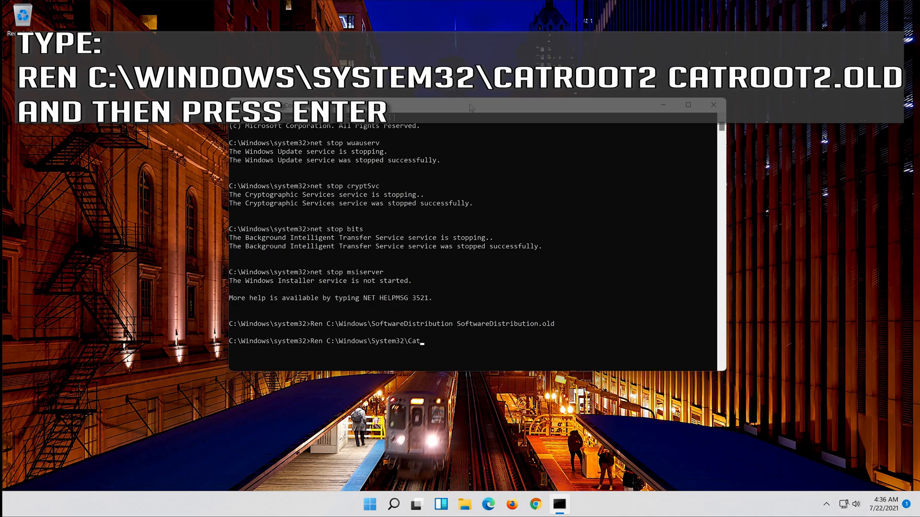
text(root2 C)
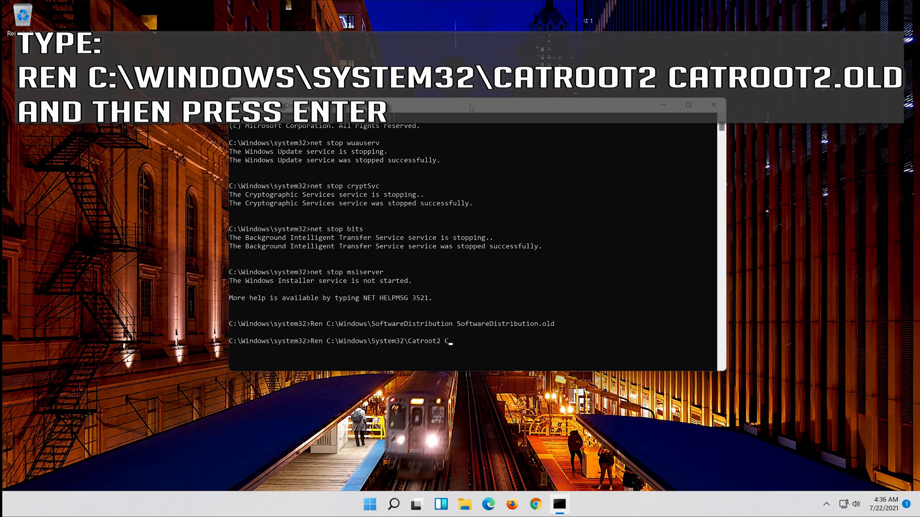
text(atr)
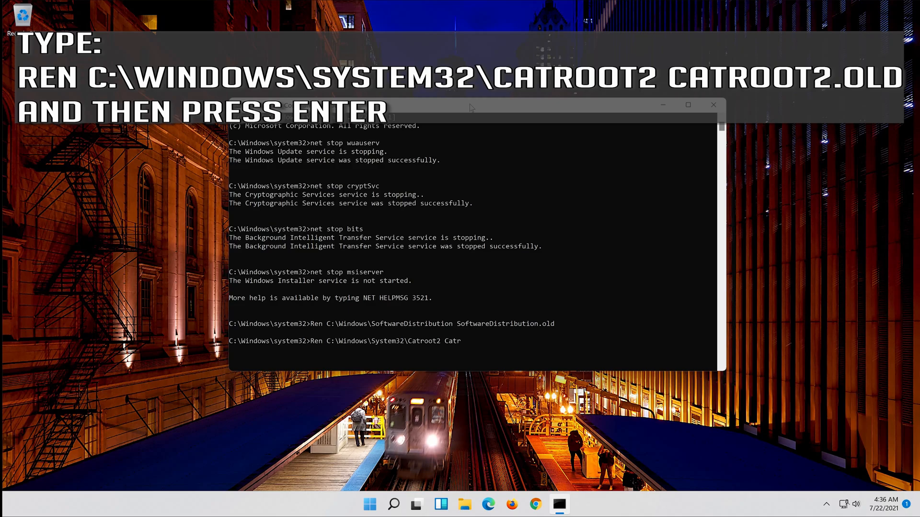
text(oot)
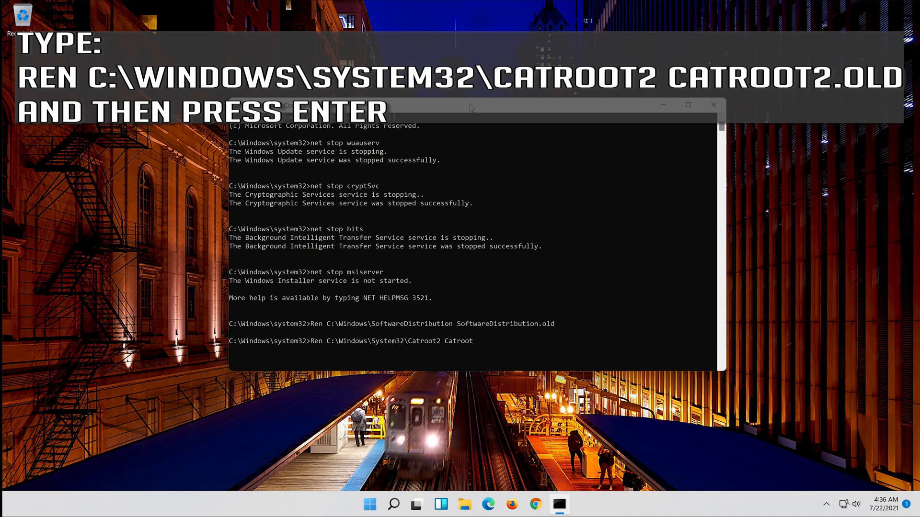
text(2)
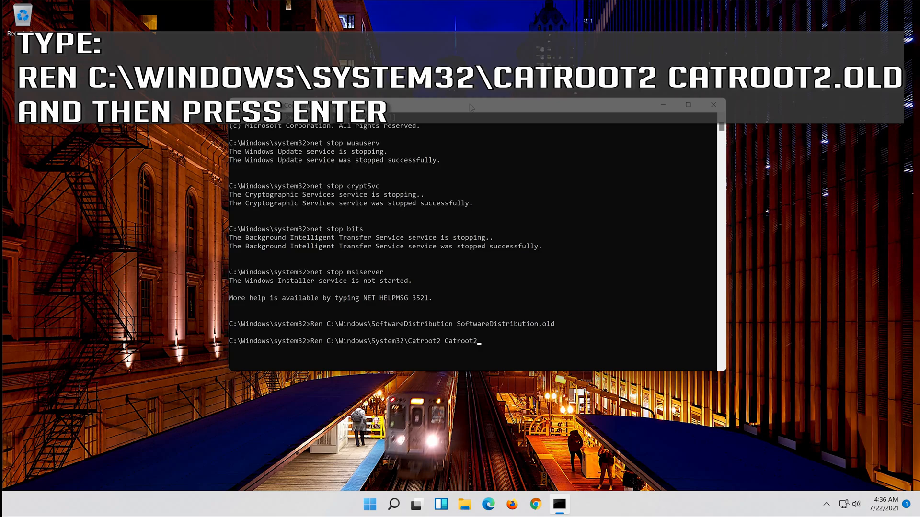
text(.old)
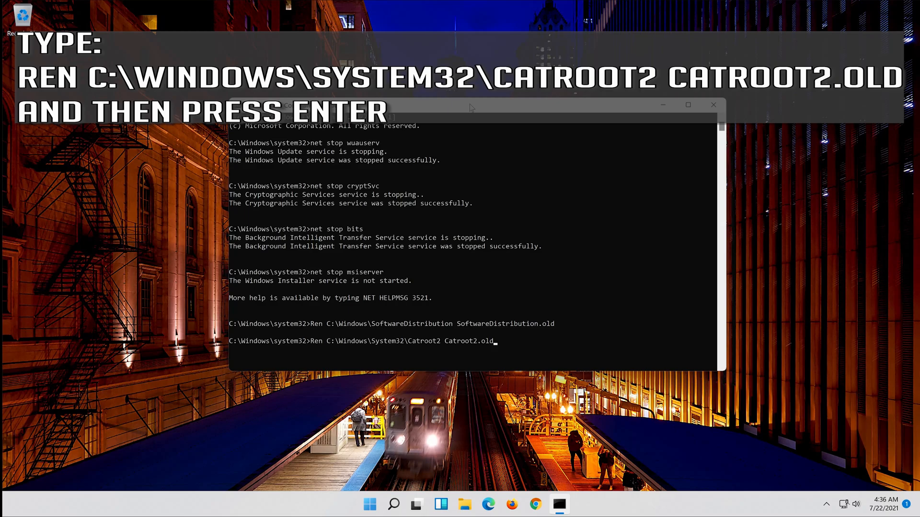
key(enter)
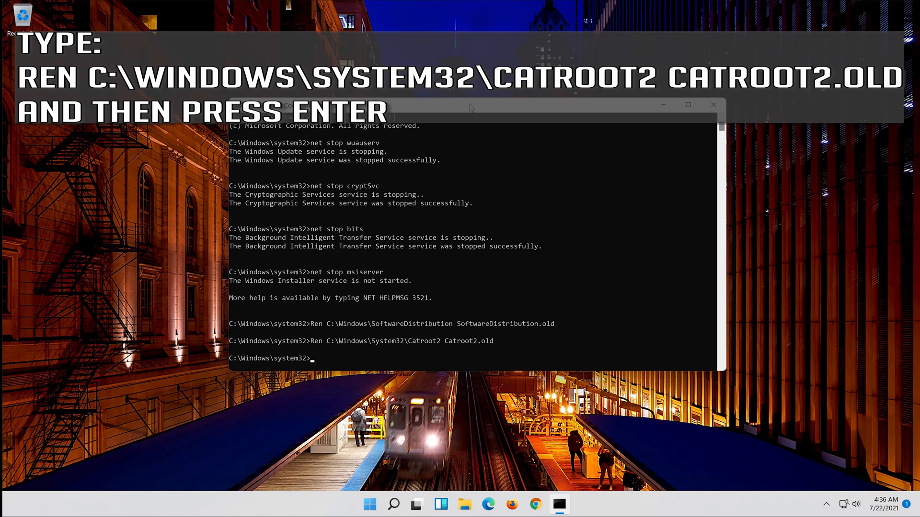
Restart the Windows Update service with 'net start wuauserv'.
text(net)
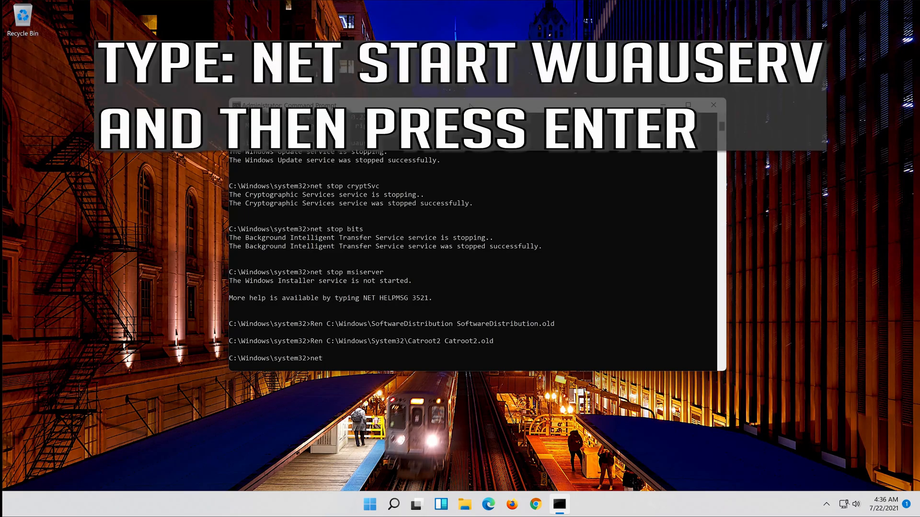
text(start)
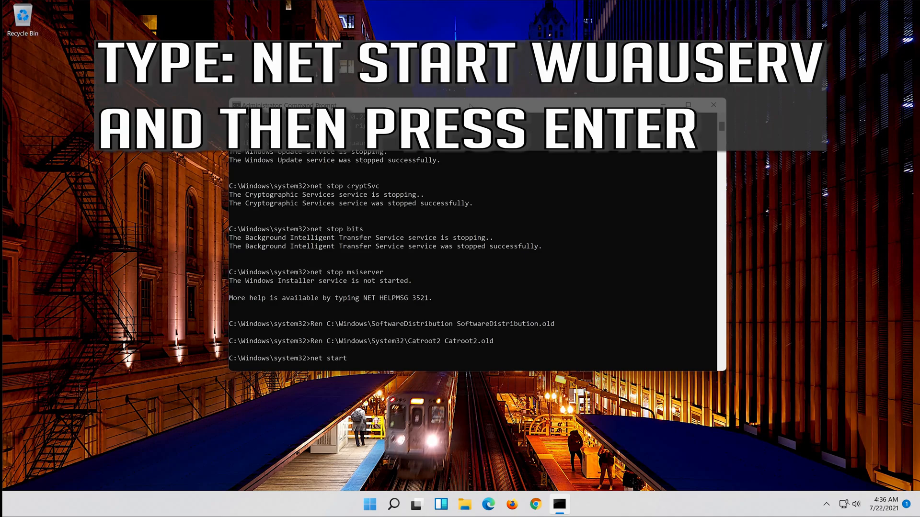
text(wuau)
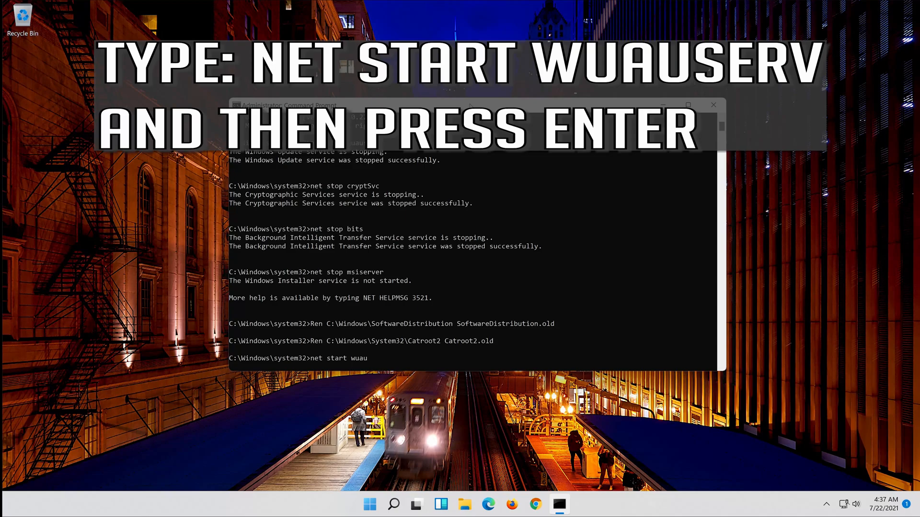
text(serv)
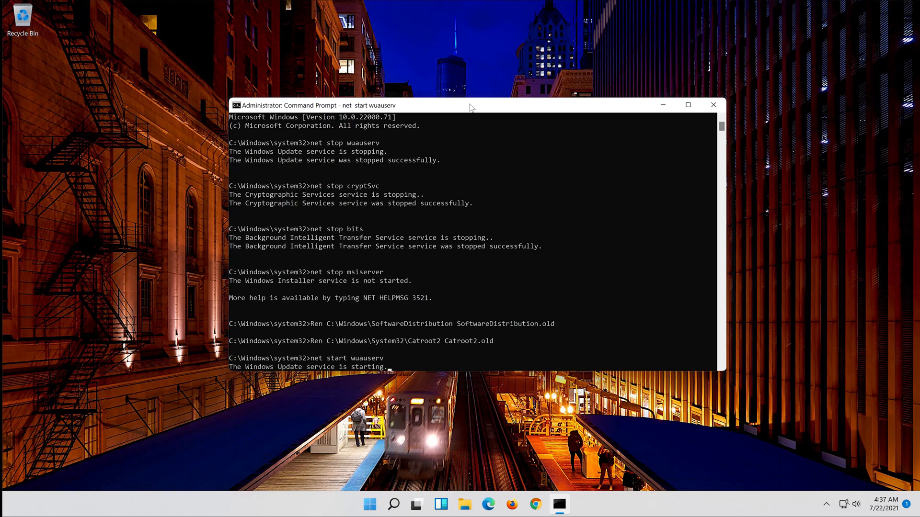
key(enter)
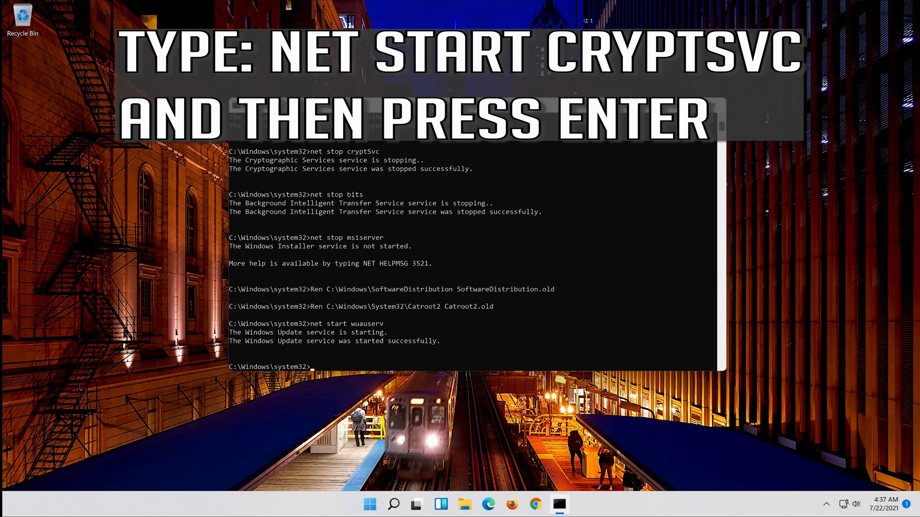
Restart Cryptographic Services with 'net start cryptSvc'.
text(net)
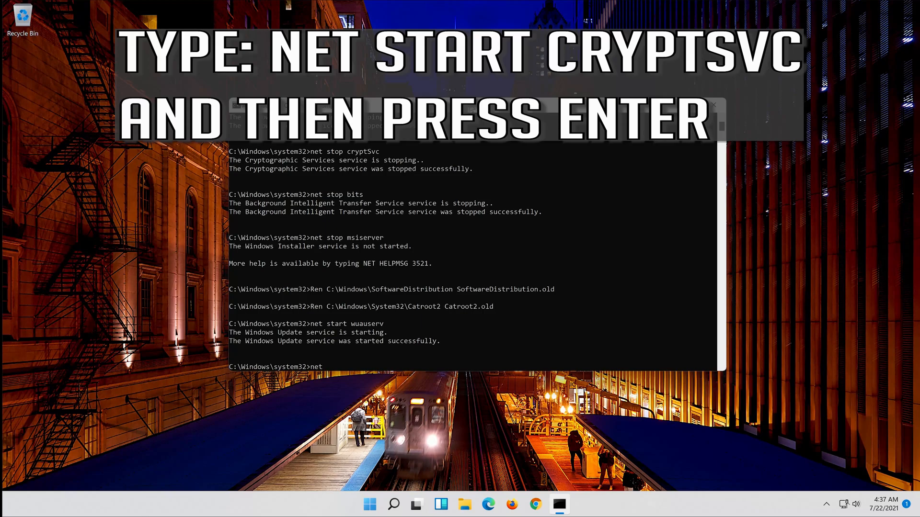
text(start)
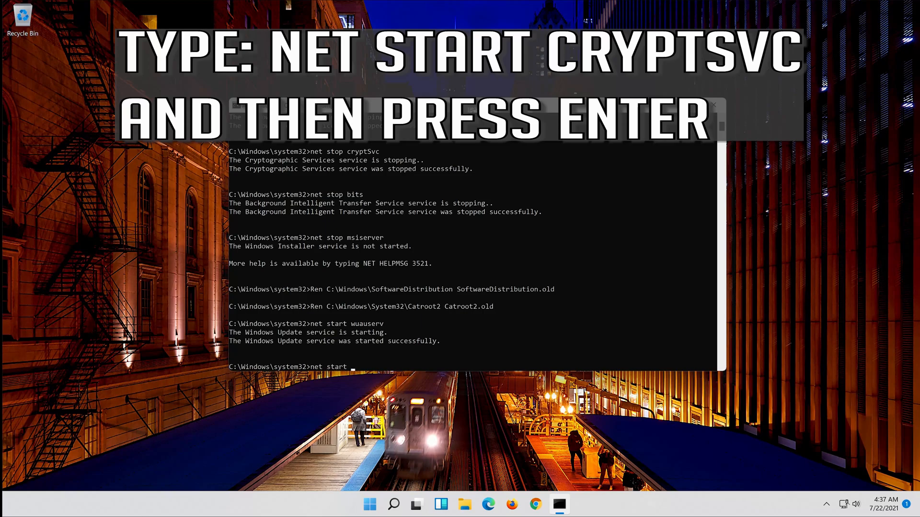
text(crypt)
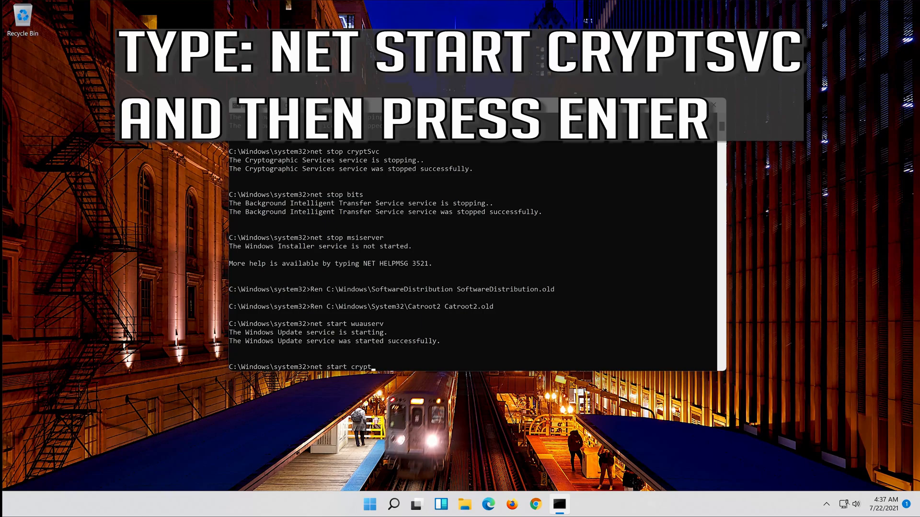
text(Svc)
text(net st)
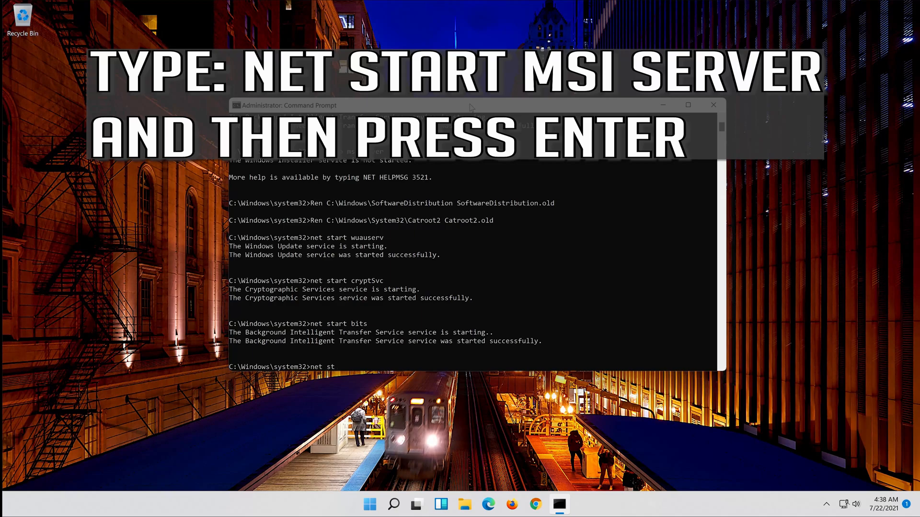
Restart BITS and the Windows Installer service with 'net start msiserver'.
text(art)
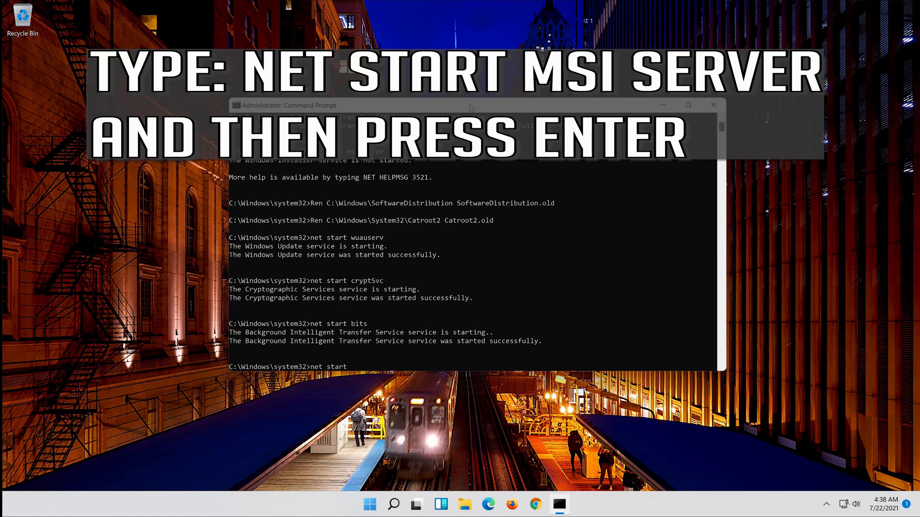
text(msiser)
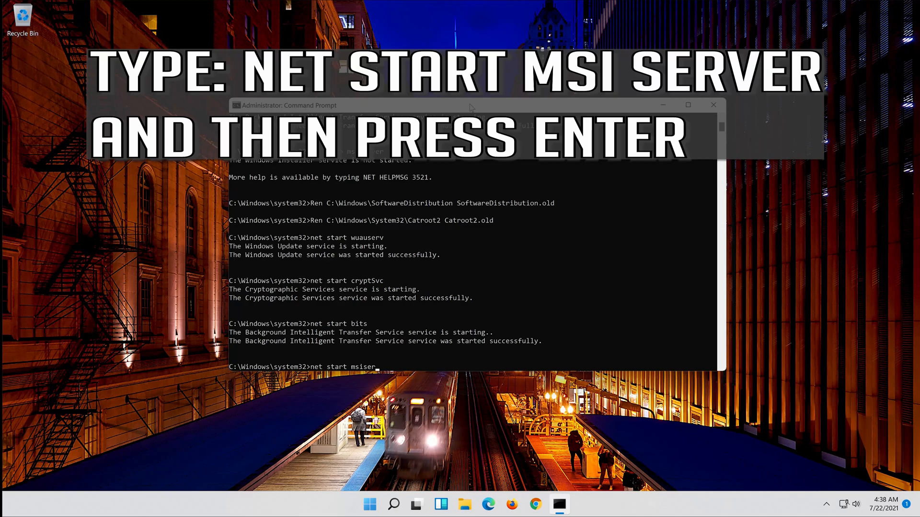
text(ver)
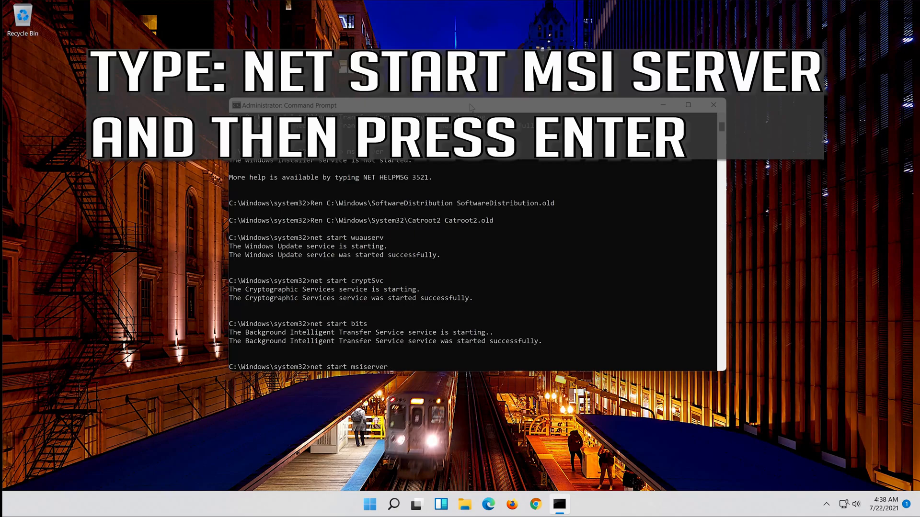
key(Enter)
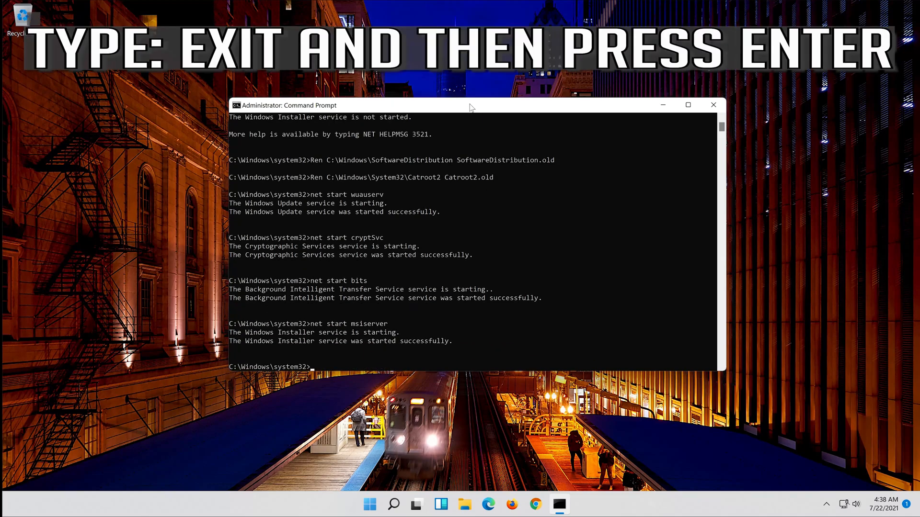
Exit Command Prompt and launch Firefox to a new tab from the taskbar.
text(ex)
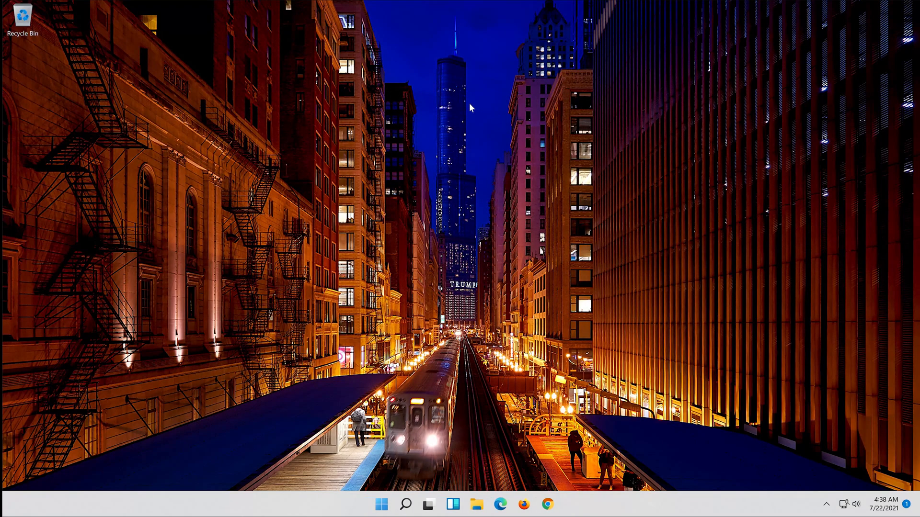
click(381, 504)
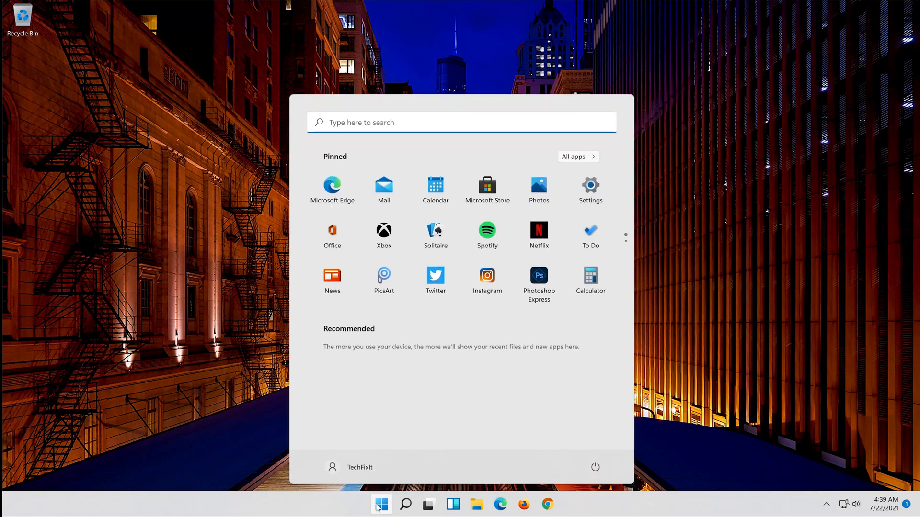
click(595, 466)
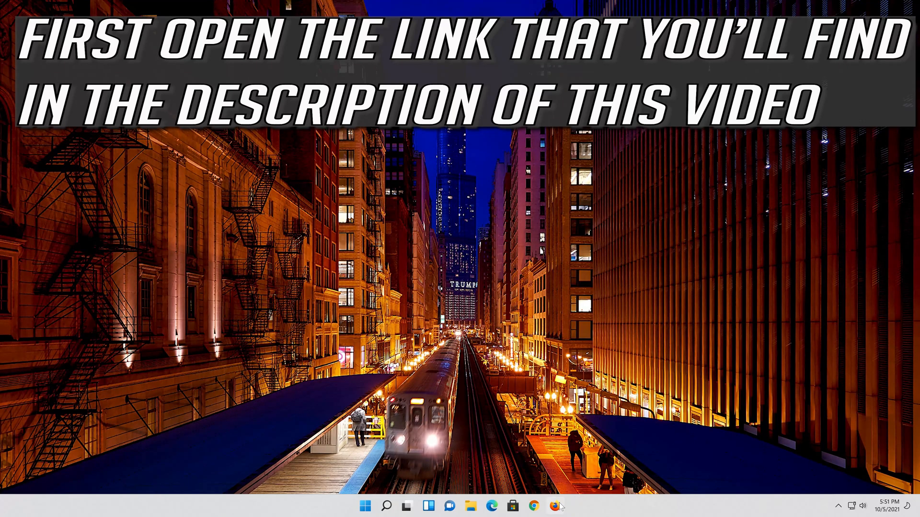
click(554, 506)
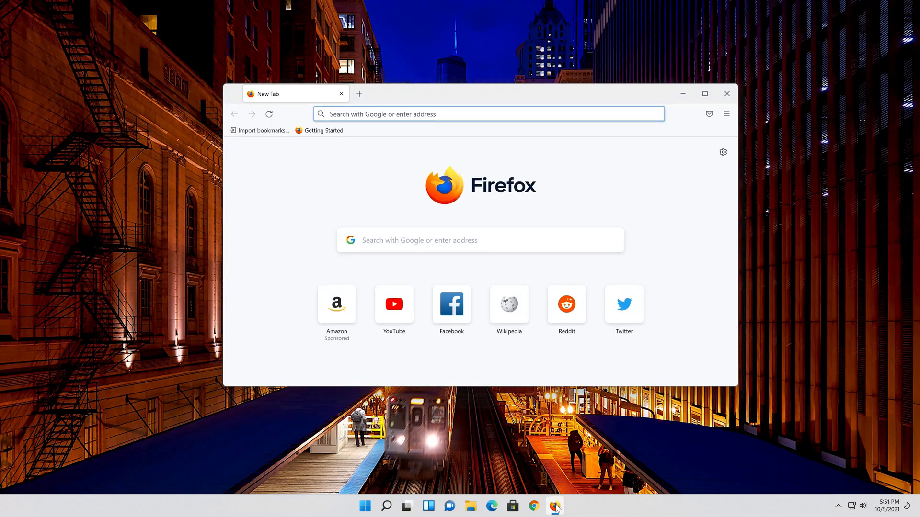
Load Microsoft's Windows 11 download page via Paste and Go and save MediaCreationToolW11.exe.
right_click(446, 114)
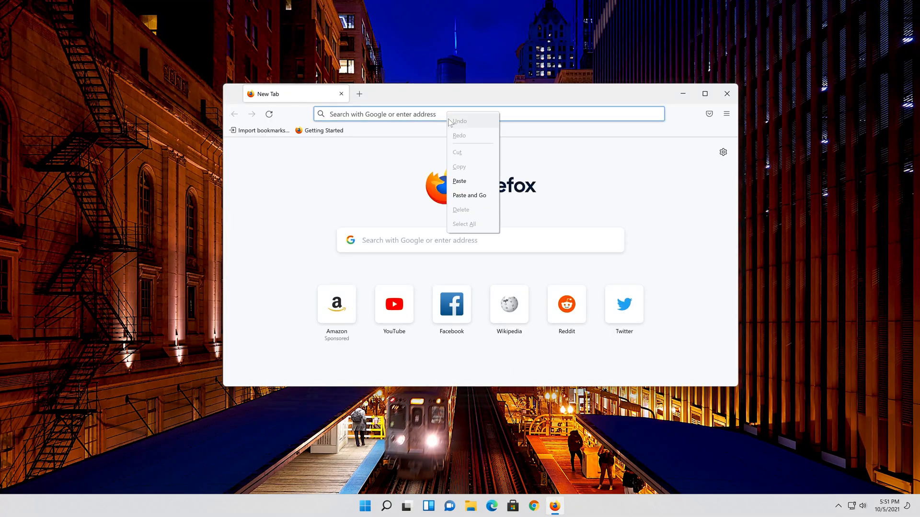
click(469, 195)
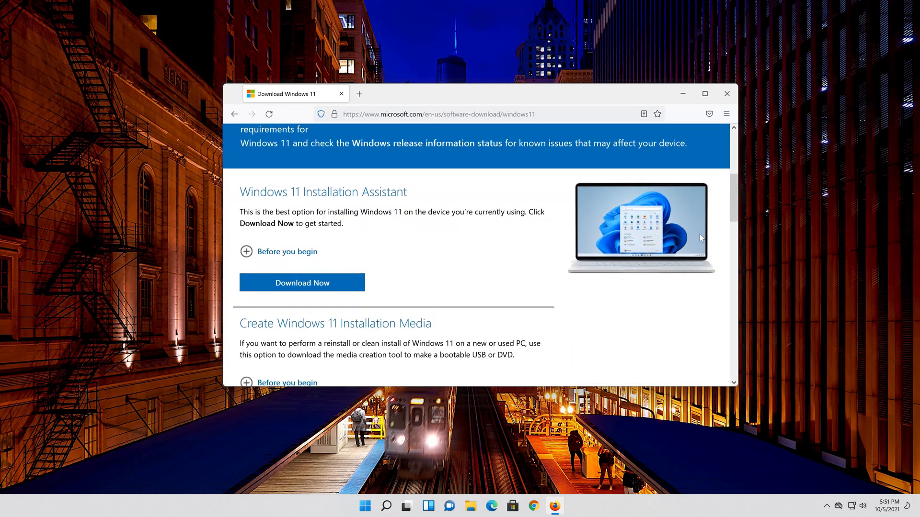
scroll(down, 3)
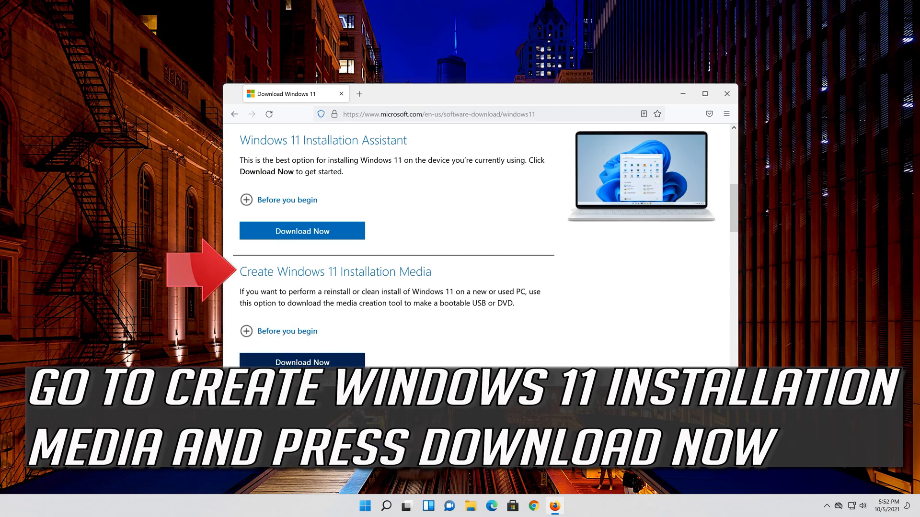
click(301, 362)
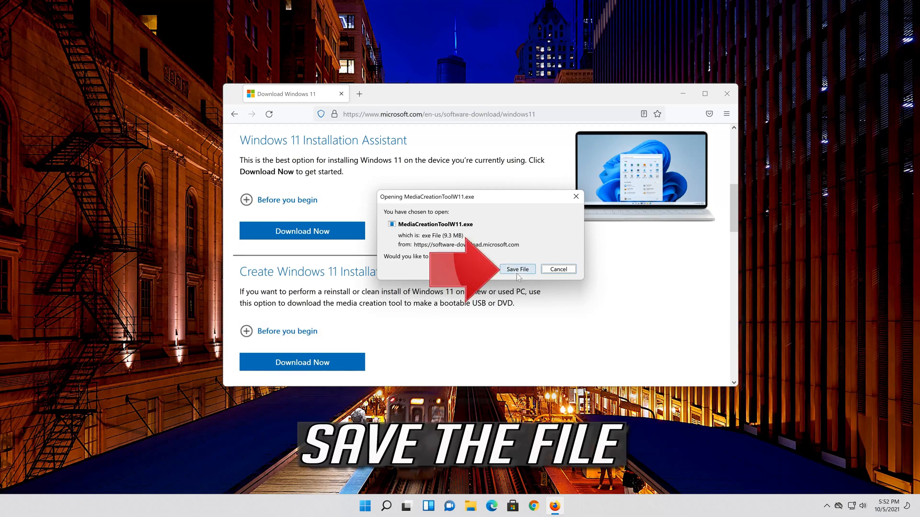
click(517, 269)
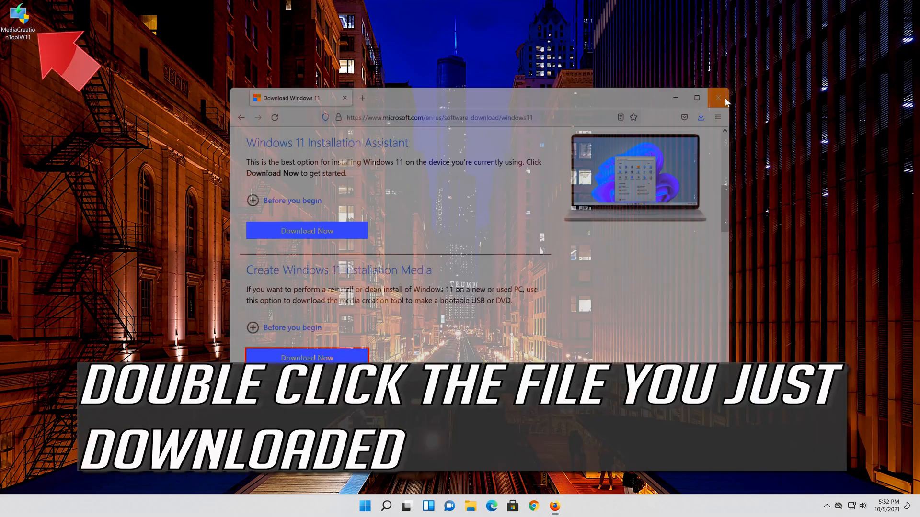
Launch the downloaded media creation tool with administrator permission and accept its licence terms.
click(717, 98)
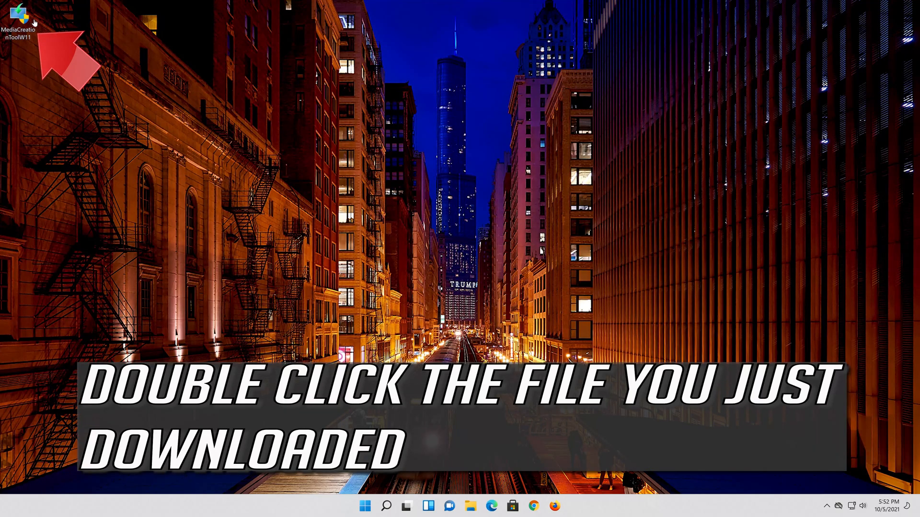
double_click(19, 14)
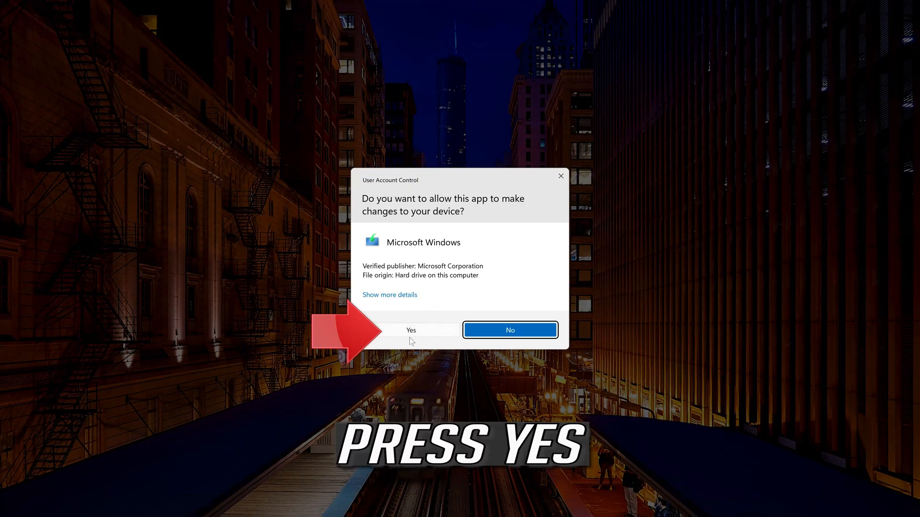
click(410, 329)
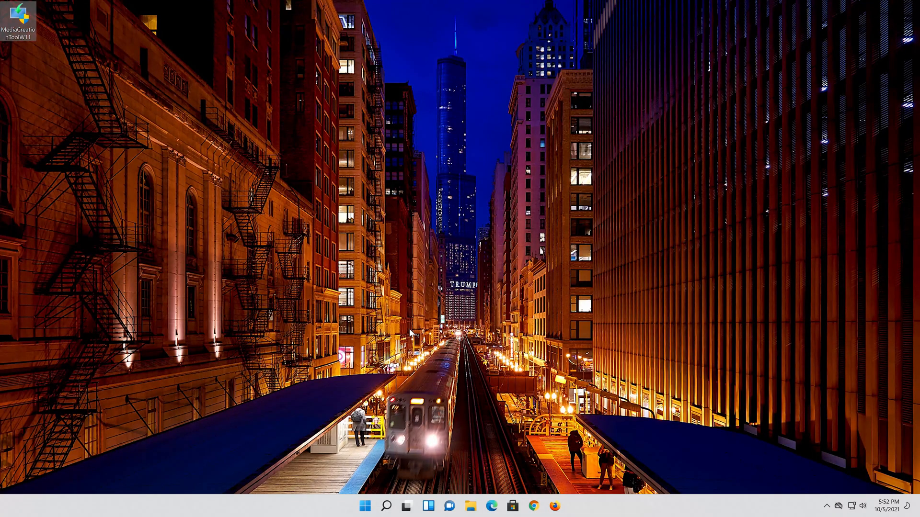
double_click(19, 15)
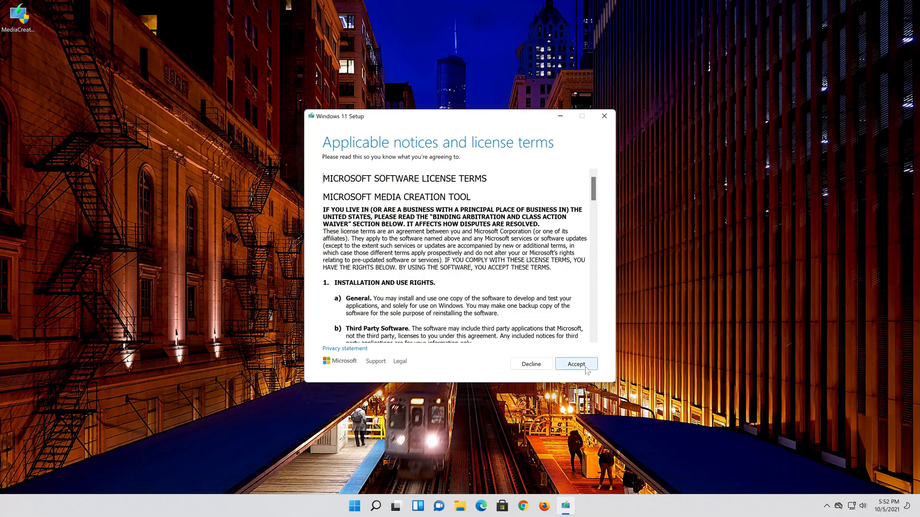
click(576, 364)
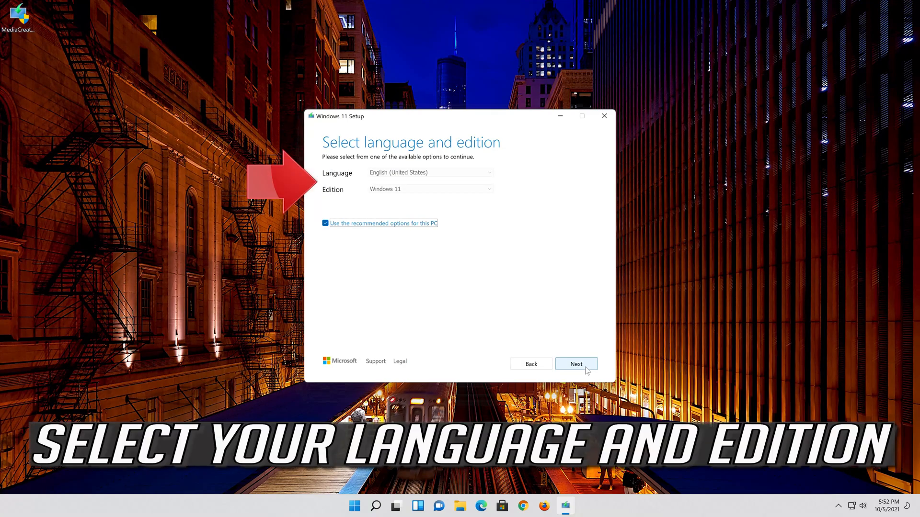
Keep the recommended language and edition for this PC and choose to create an ISO file.
click(324, 223)
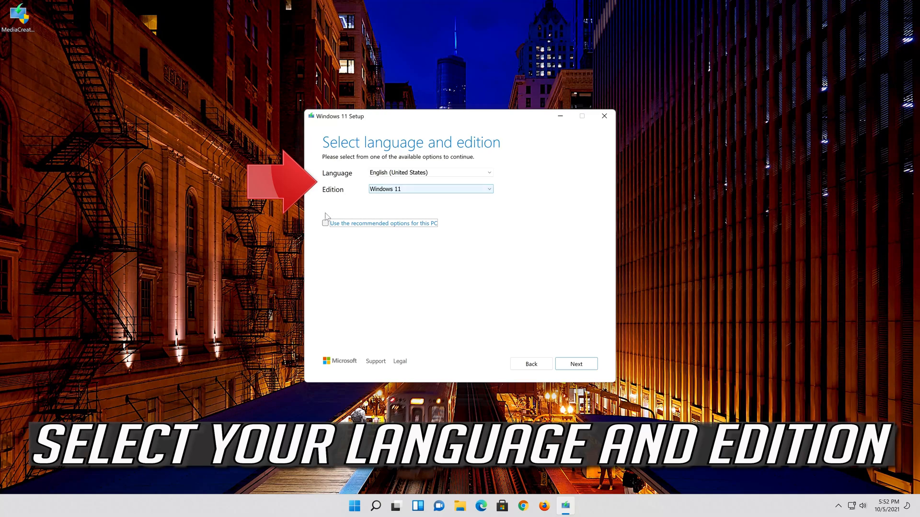
click(326, 224)
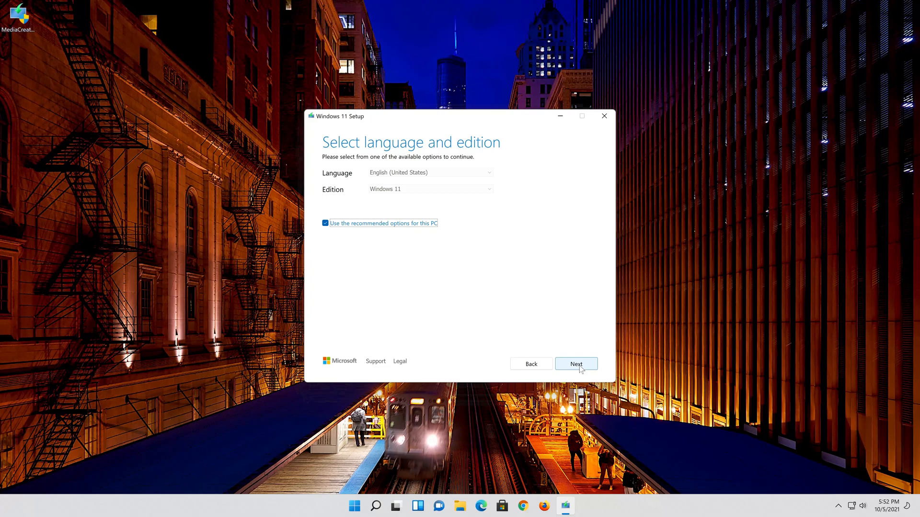
click(576, 364)
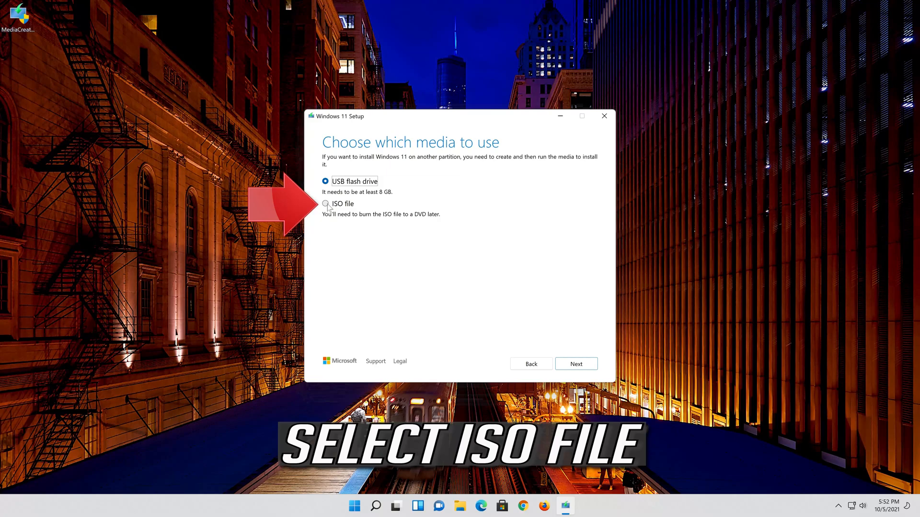
click(324, 203)
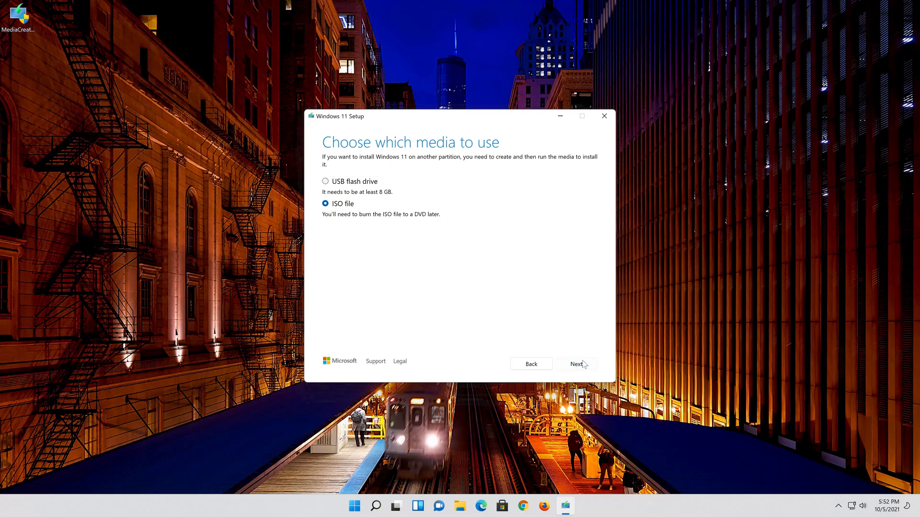
click(575, 364)
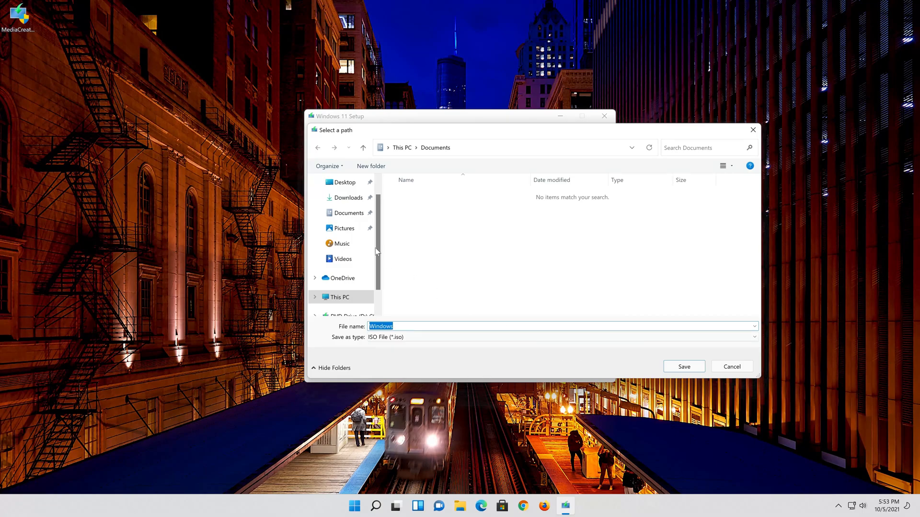
Save the ISO to the Desktop as 'Windows 11' and let the download complete.
click(344, 182)
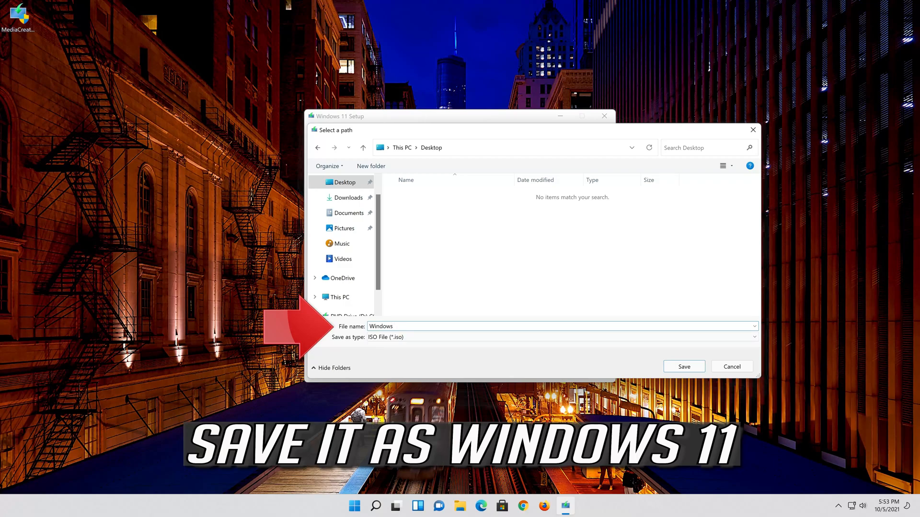
text(11)
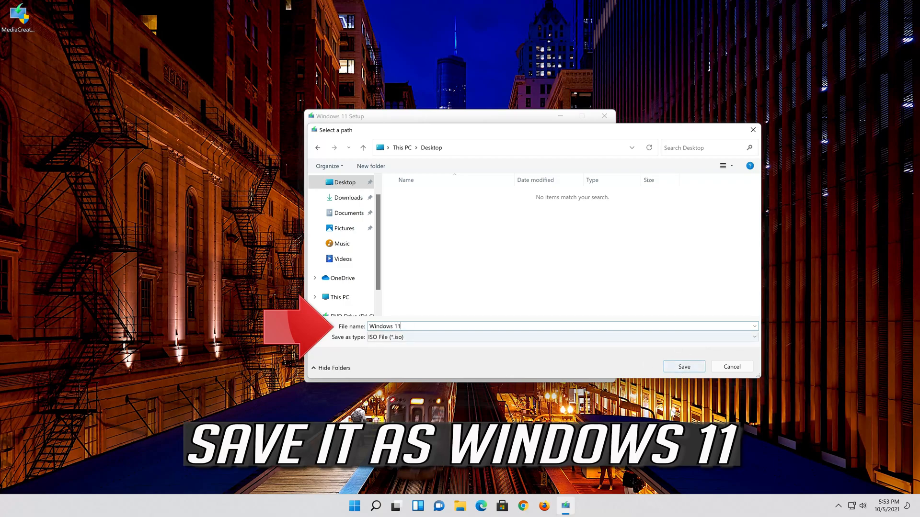
click(683, 367)
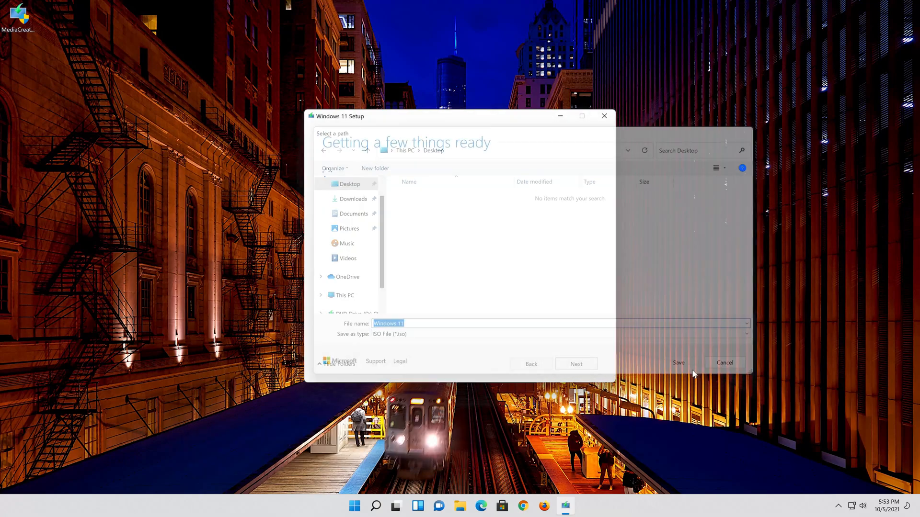
click(678, 362)
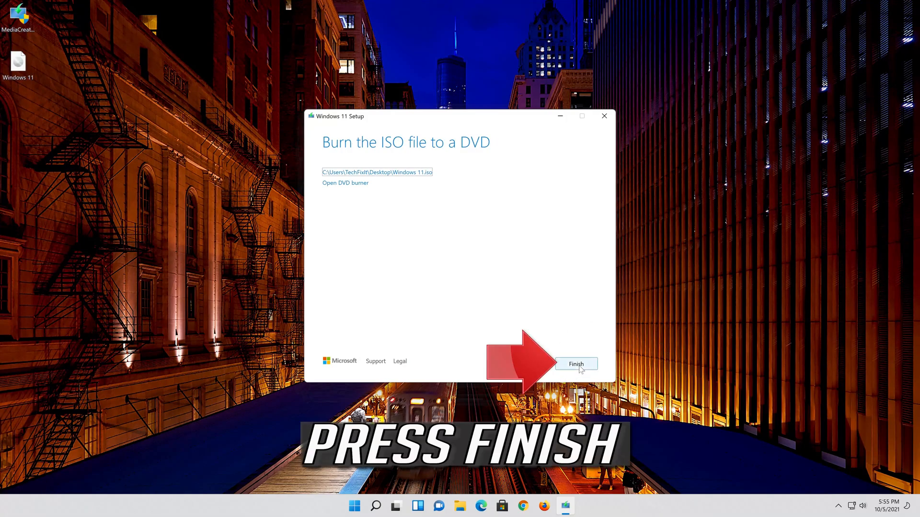
Finish the media creation tool and run setup from the mounted Windows 11 ISO as administrator.
click(575, 364)
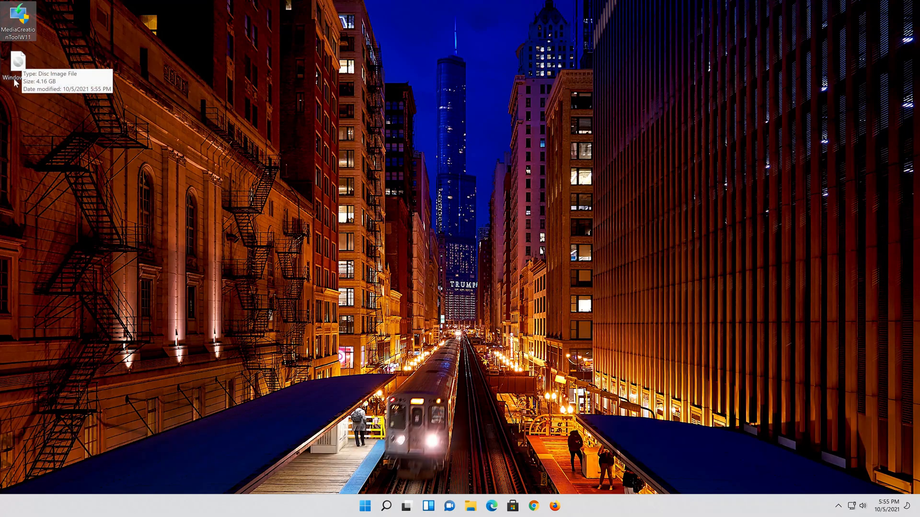
mouse_move(20, 77)
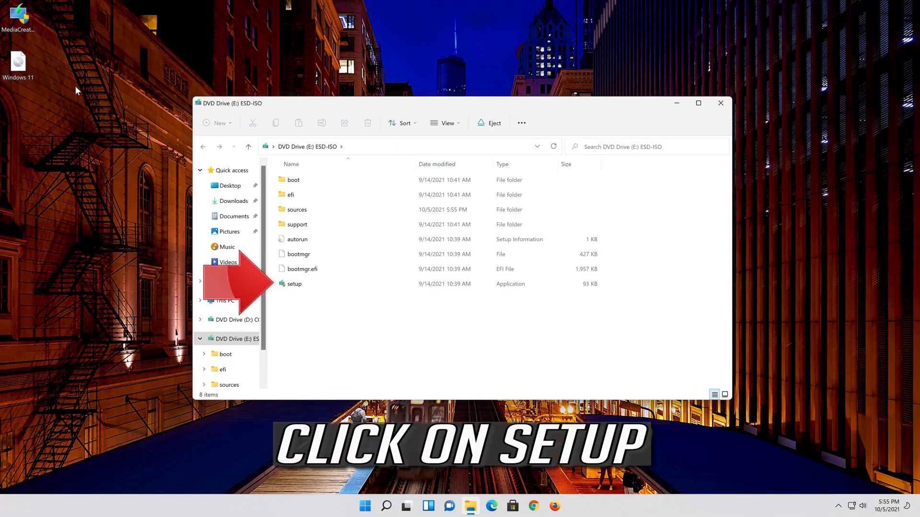
click(293, 283)
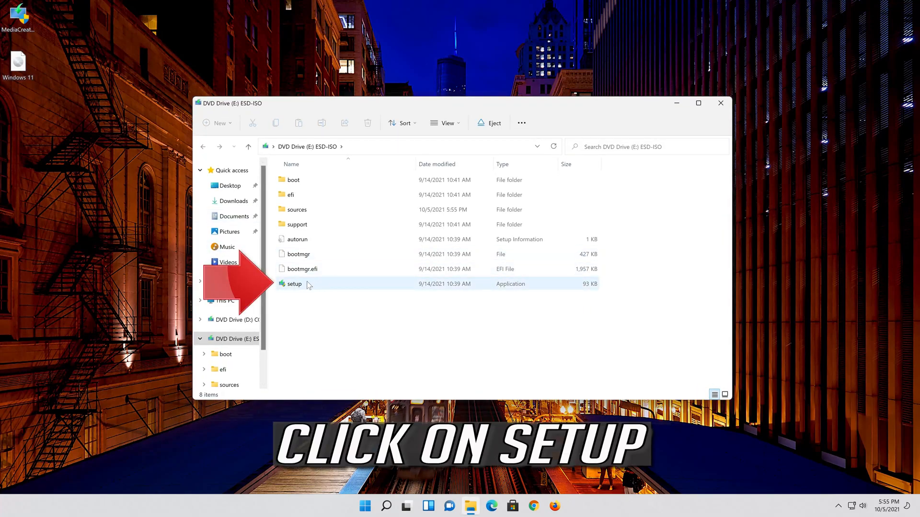
click(293, 284)
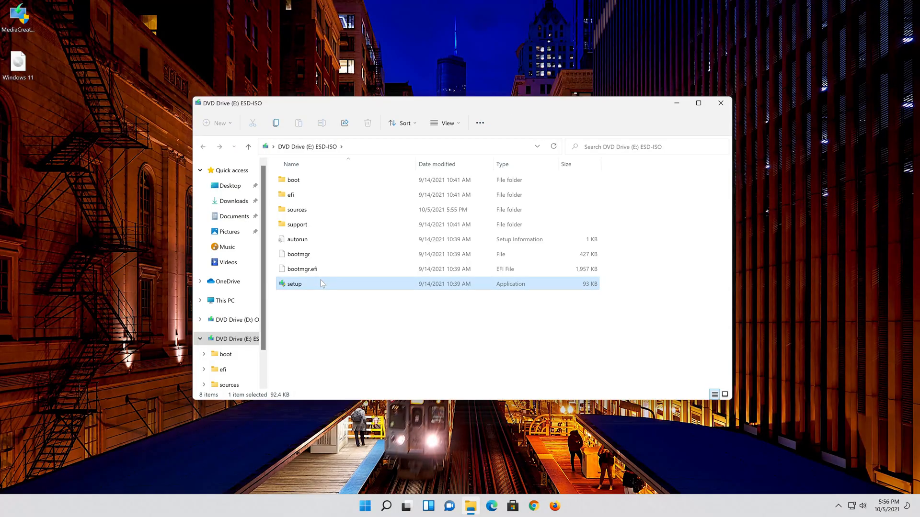
double_click(293, 283)
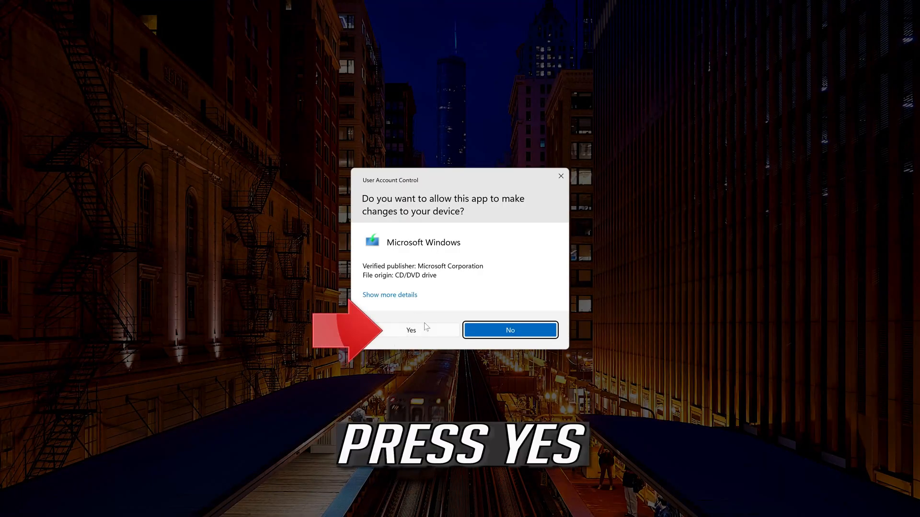
mouse_move(419, 335)
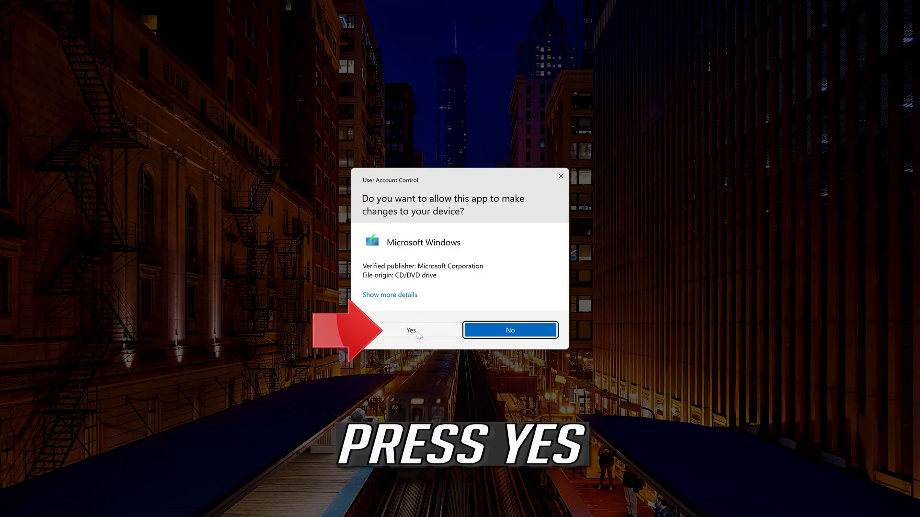
click(411, 330)
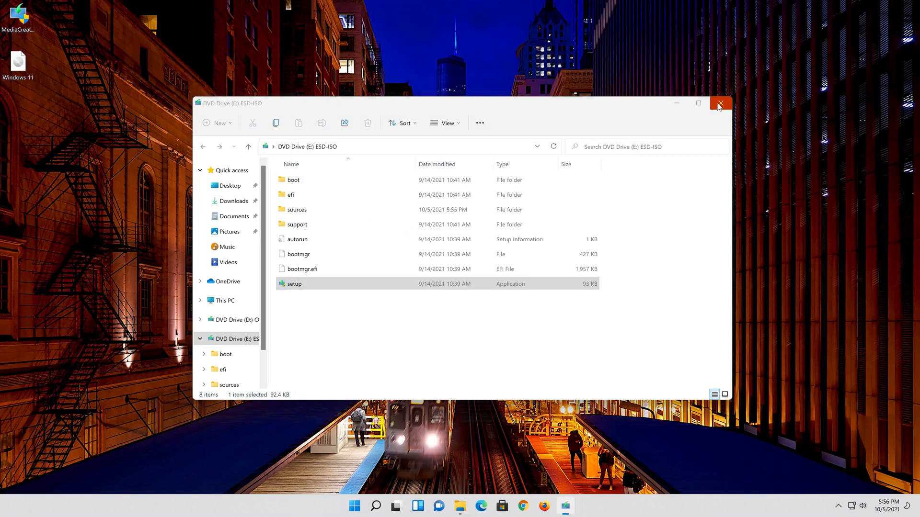
Close the drive window, continue past the setup introduction and accept the Windows 11 licence terms.
double_click(293, 284)
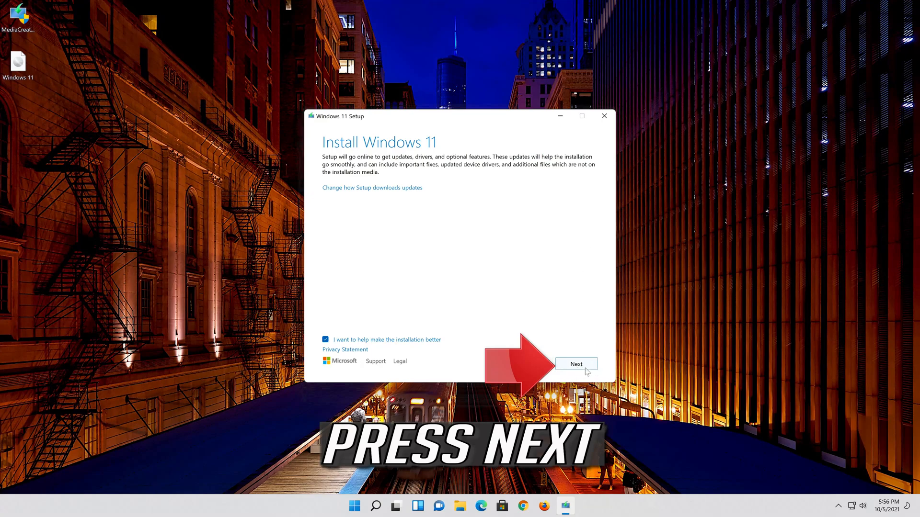
click(576, 365)
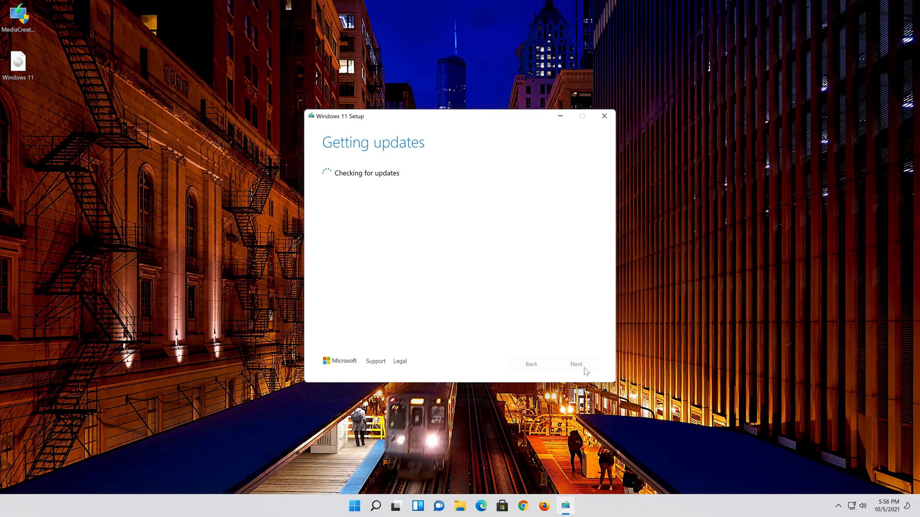
click(604, 116)
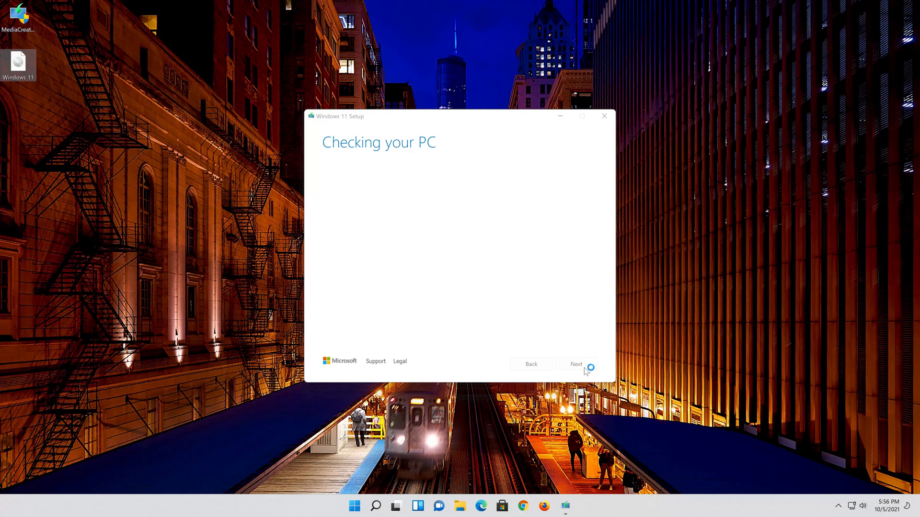
click(576, 364)
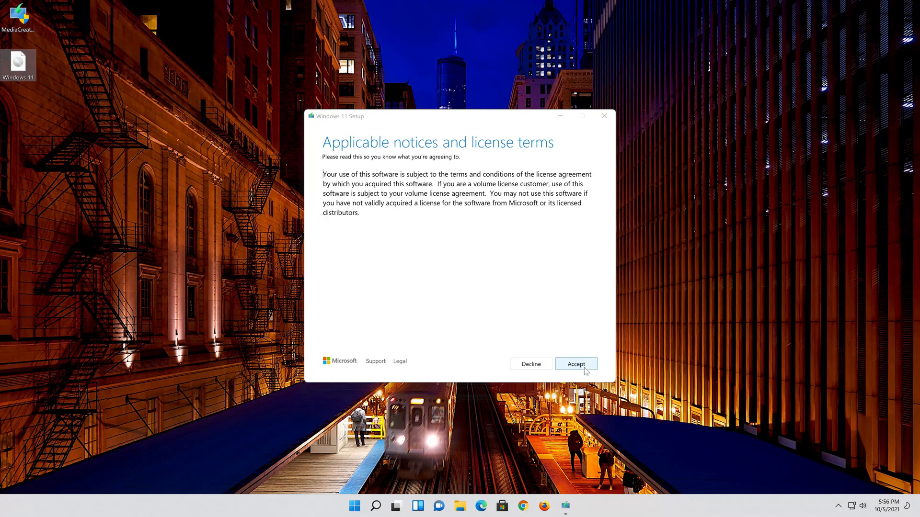
click(576, 364)
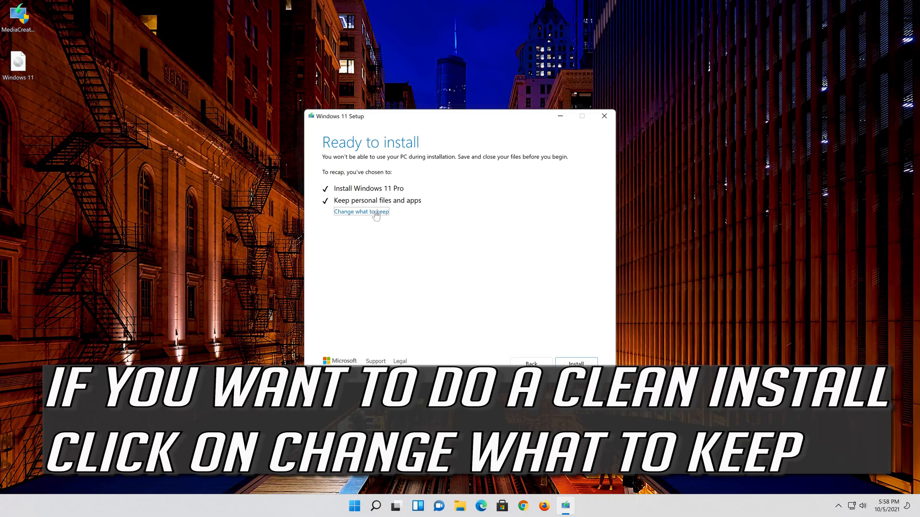
Keep personal files and apps and start installing Windows 11 Pro.
click(361, 212)
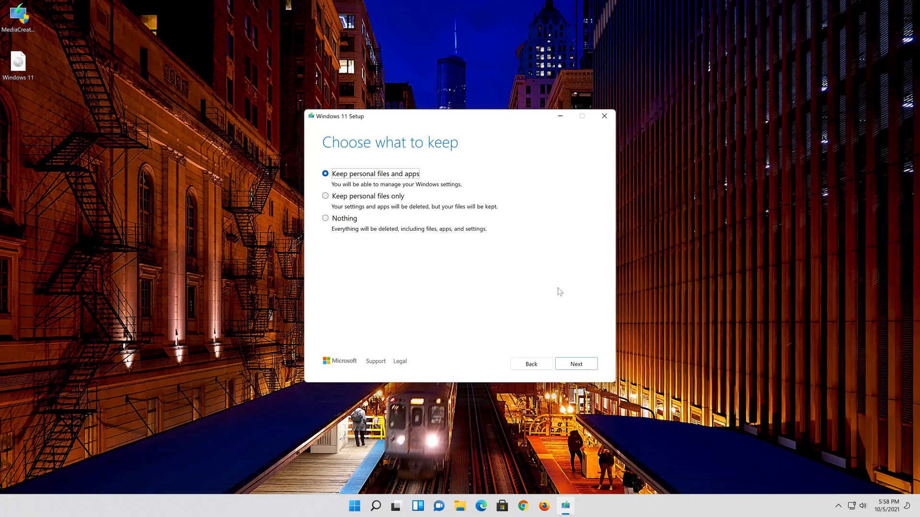
click(576, 364)
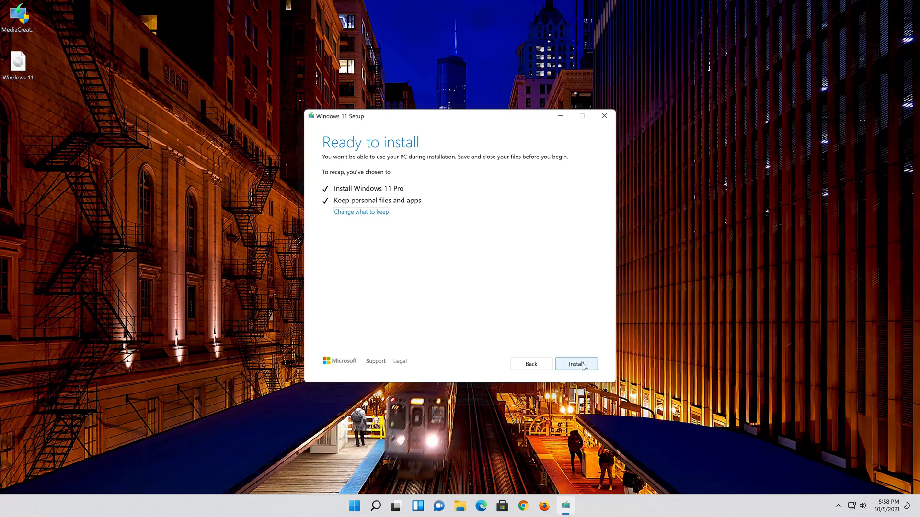
click(576, 364)
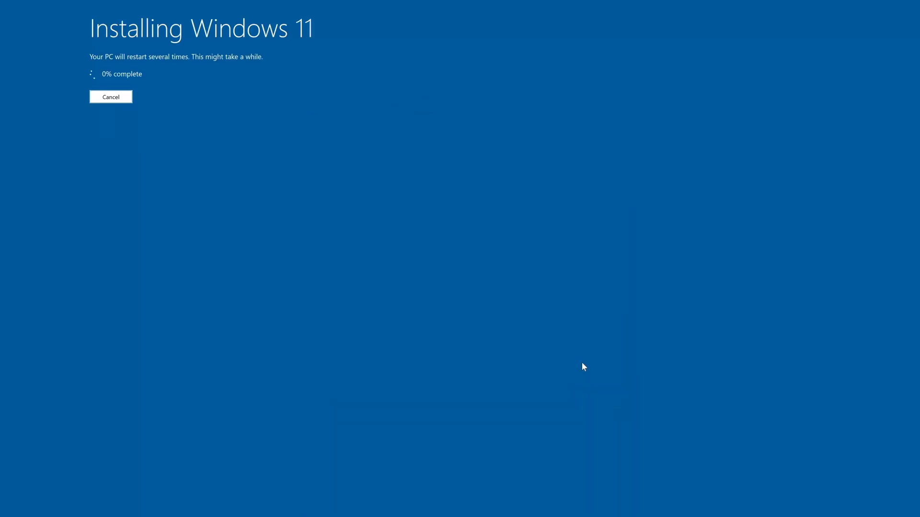